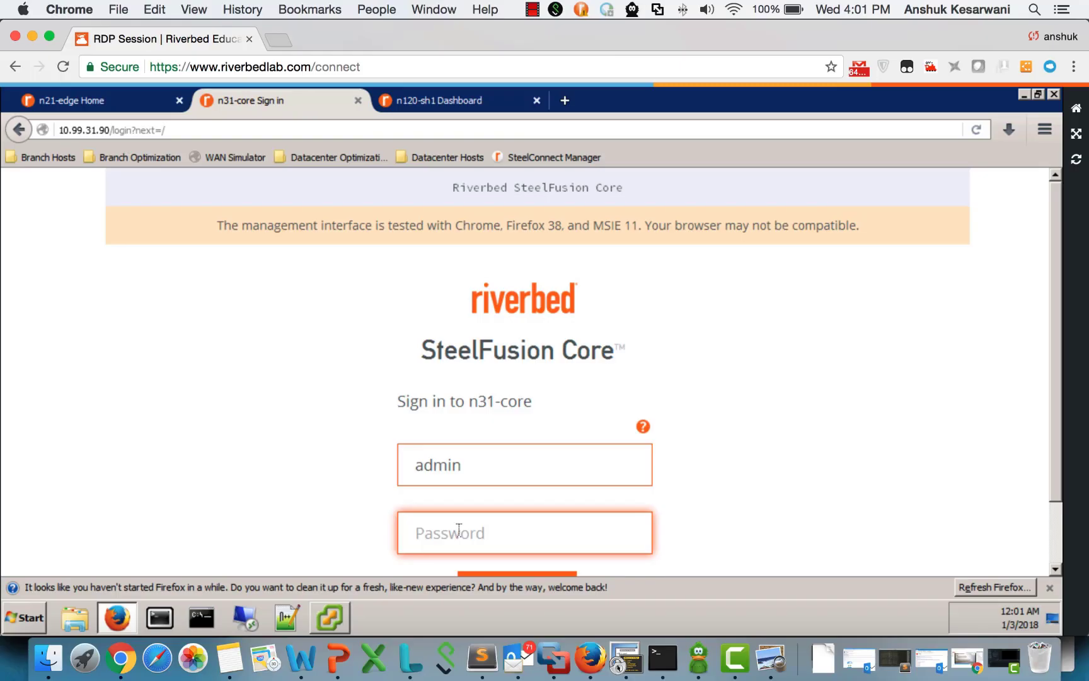
# - Log in to the n21-edge console and go to its SteelFusion Storage page
pyautogui.write('password')
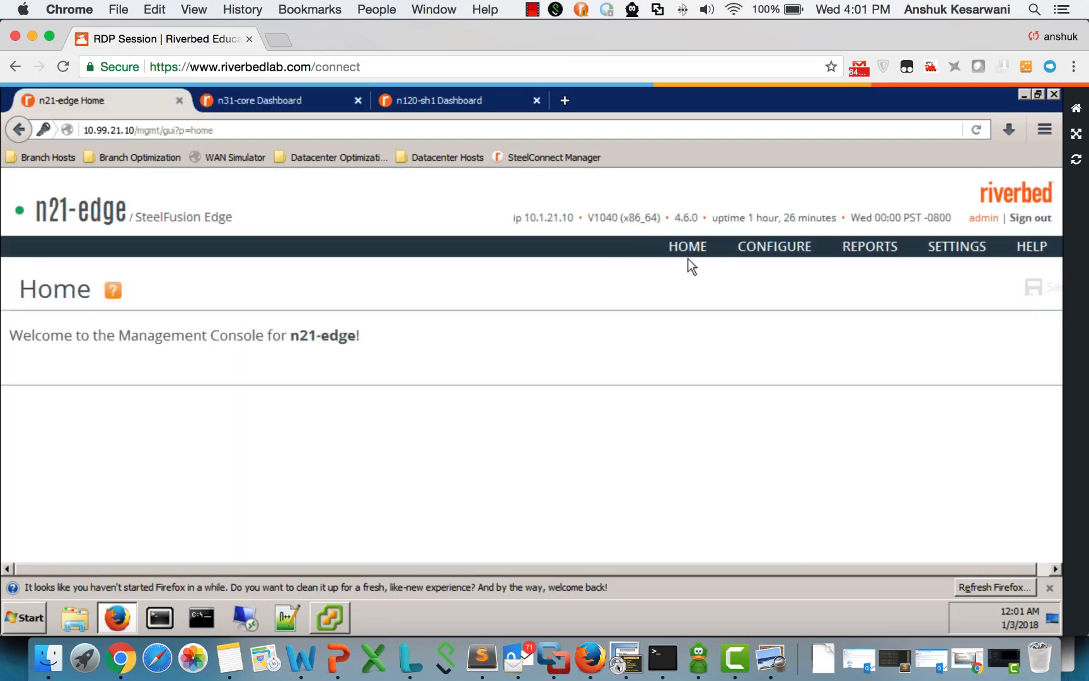
pyautogui.click(774, 246)
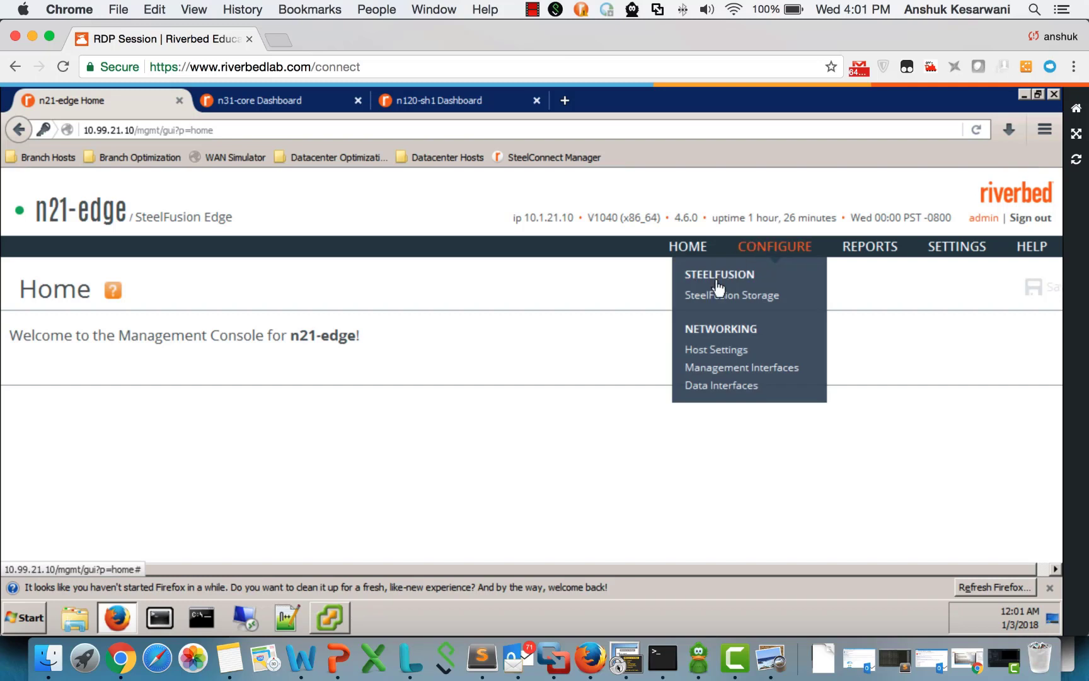
pyautogui.click(731, 294)
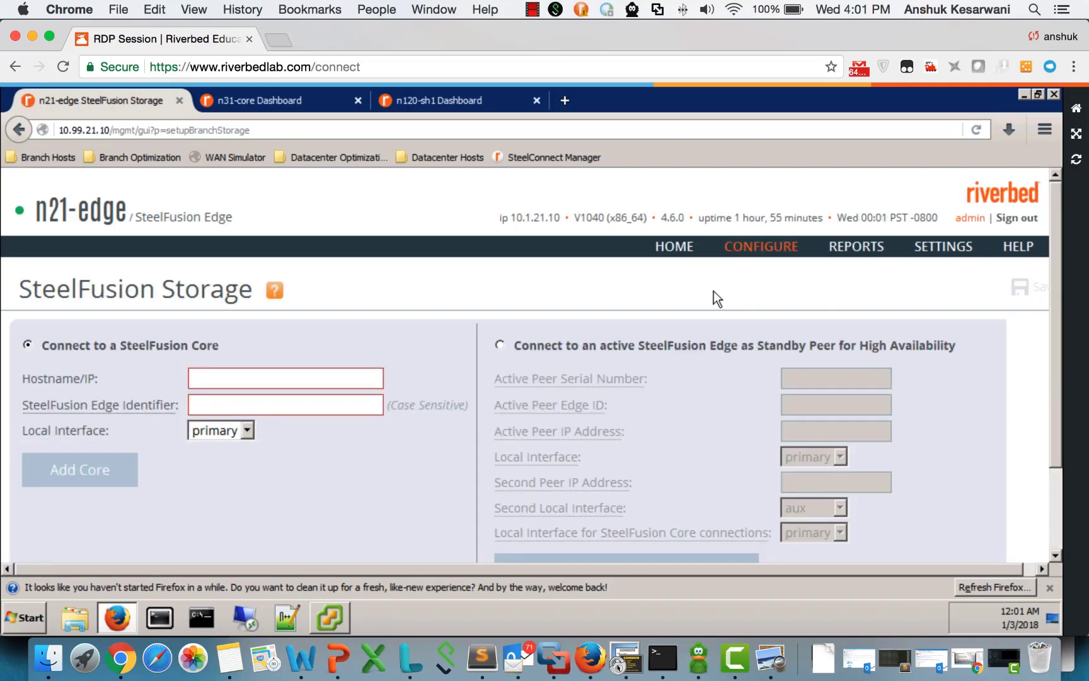
pyautogui.moveTo(547, 239)
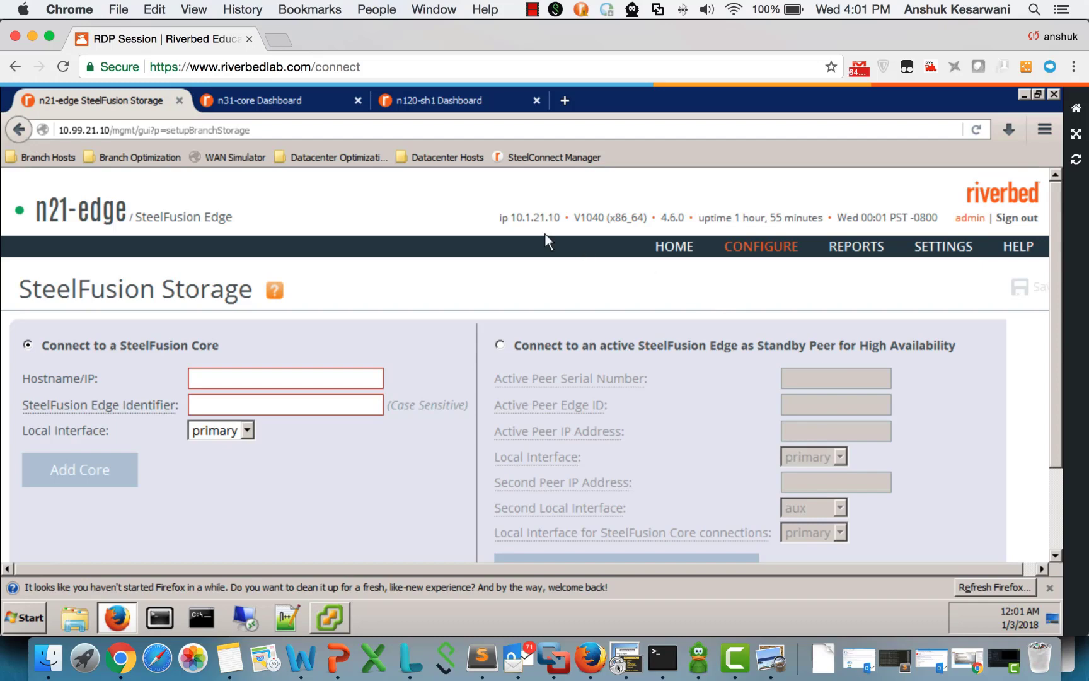
# - On n31-core, review the iSCSI Initiator / MPIO page: MPIO enabled, no portals
pyautogui.click(259, 100)
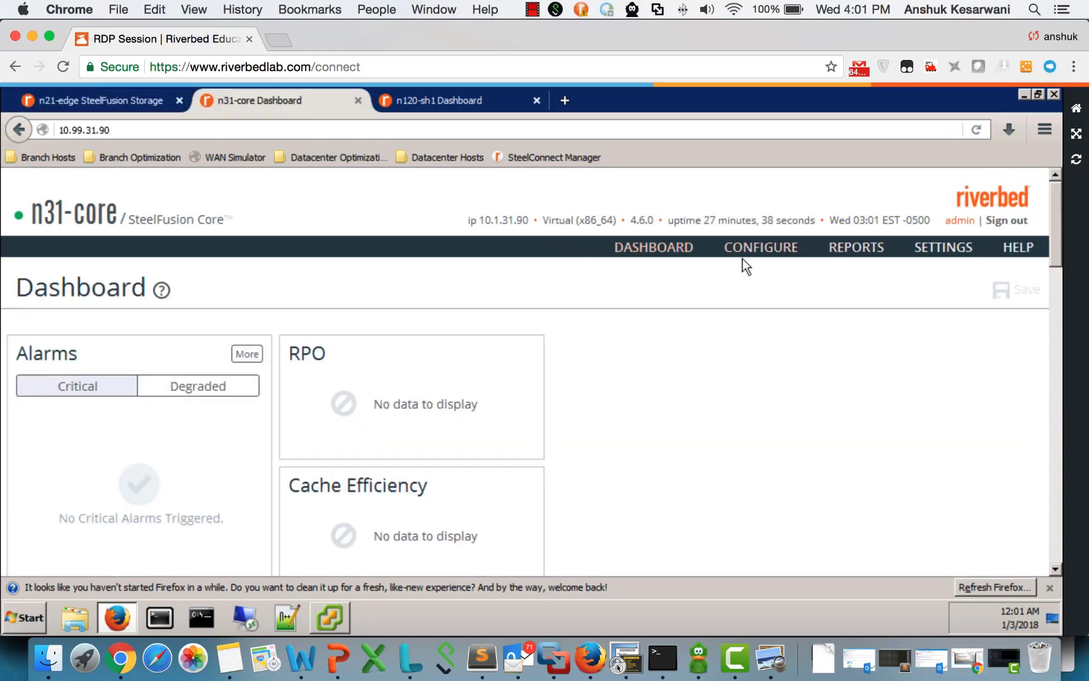
pyautogui.click(762, 247)
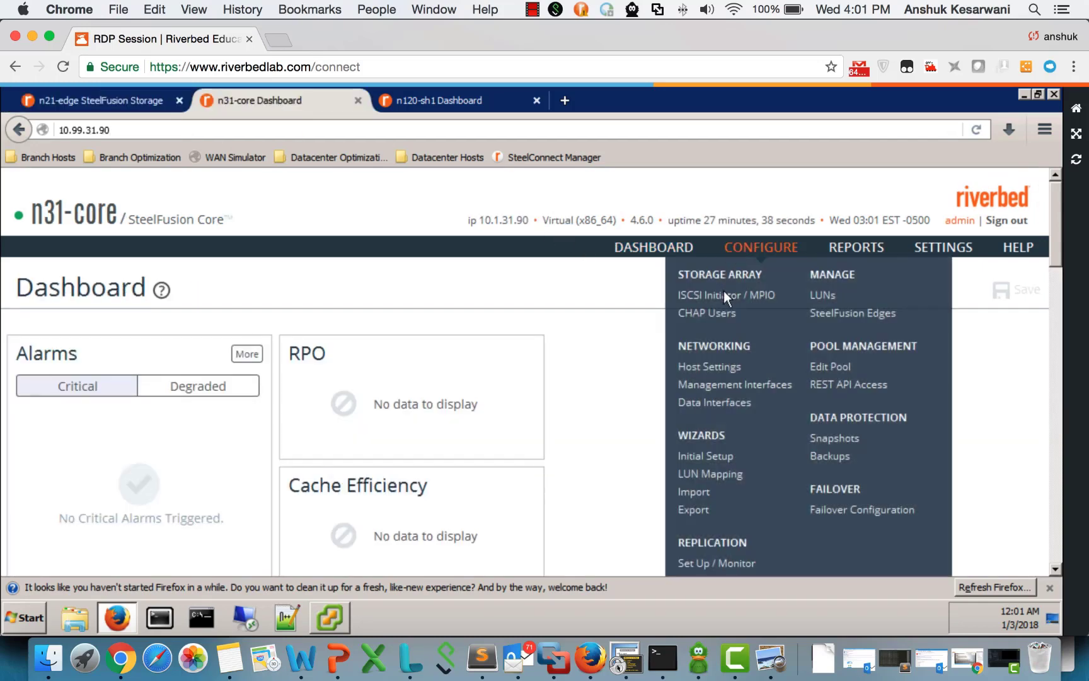
pyautogui.click(726, 295)
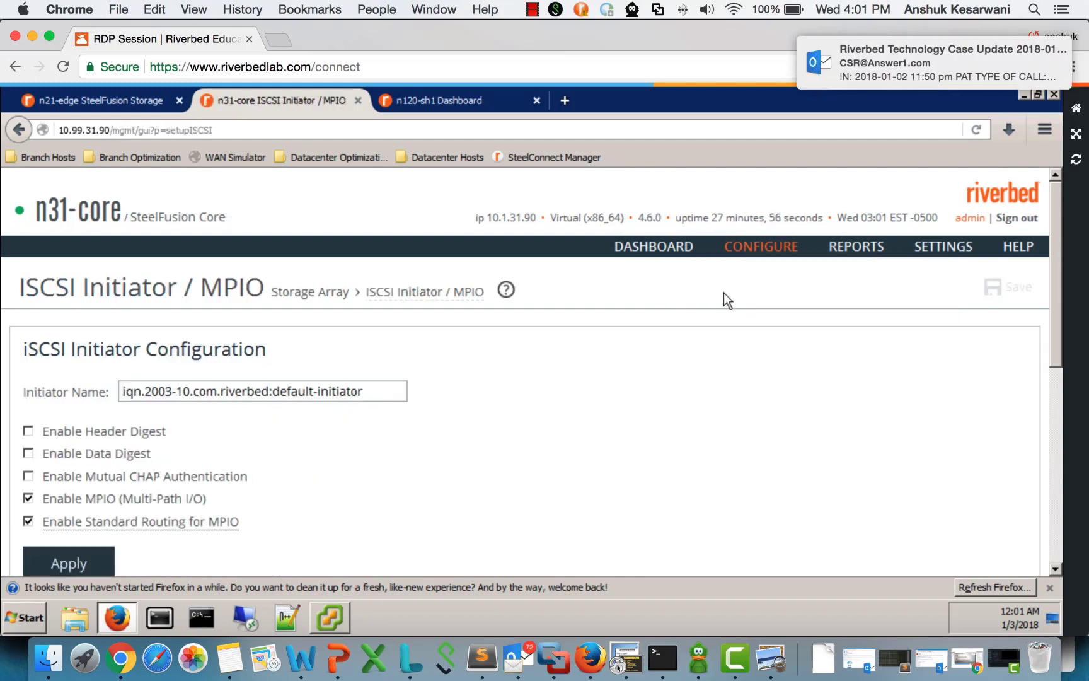
pyautogui.moveTo(734, 327)
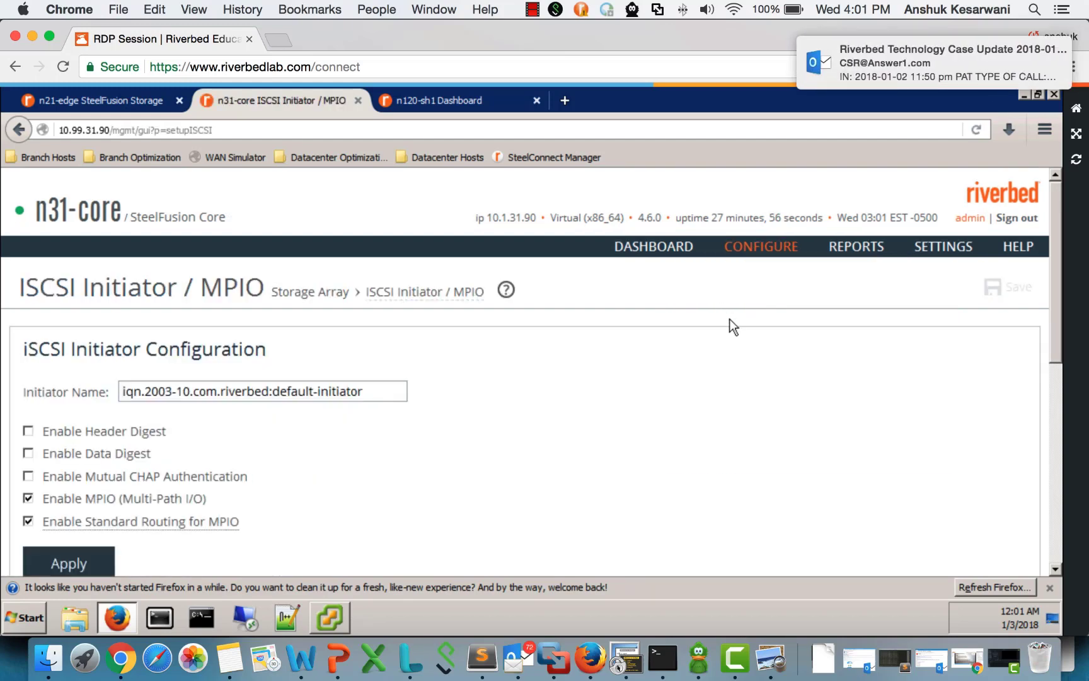
pyautogui.scroll(-3)
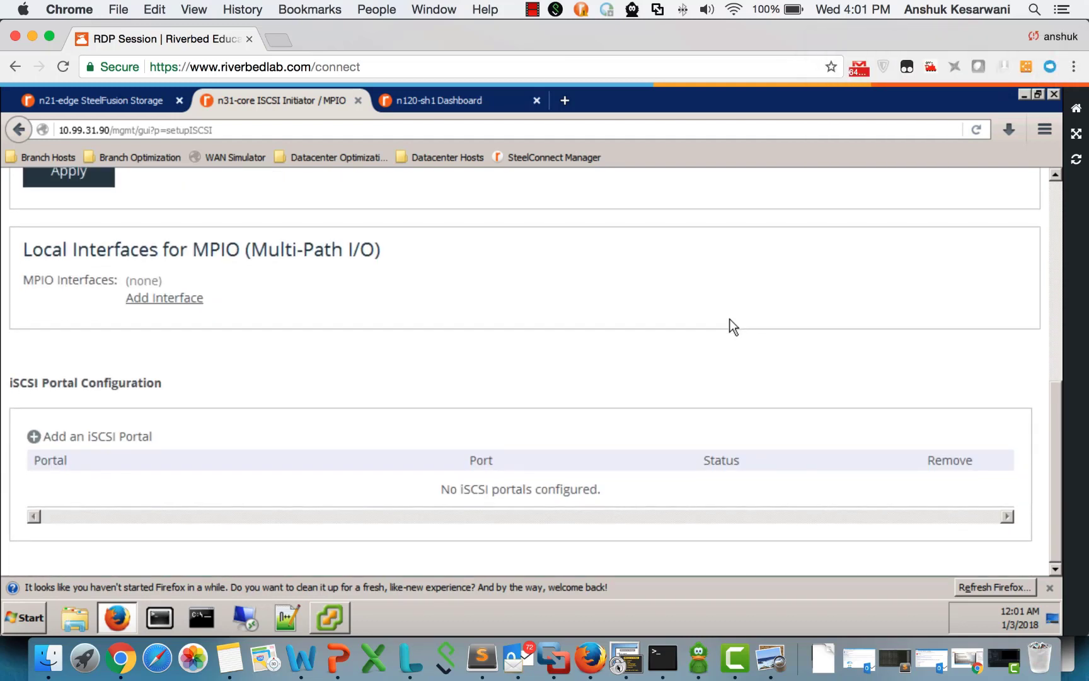
pyautogui.scroll(3)
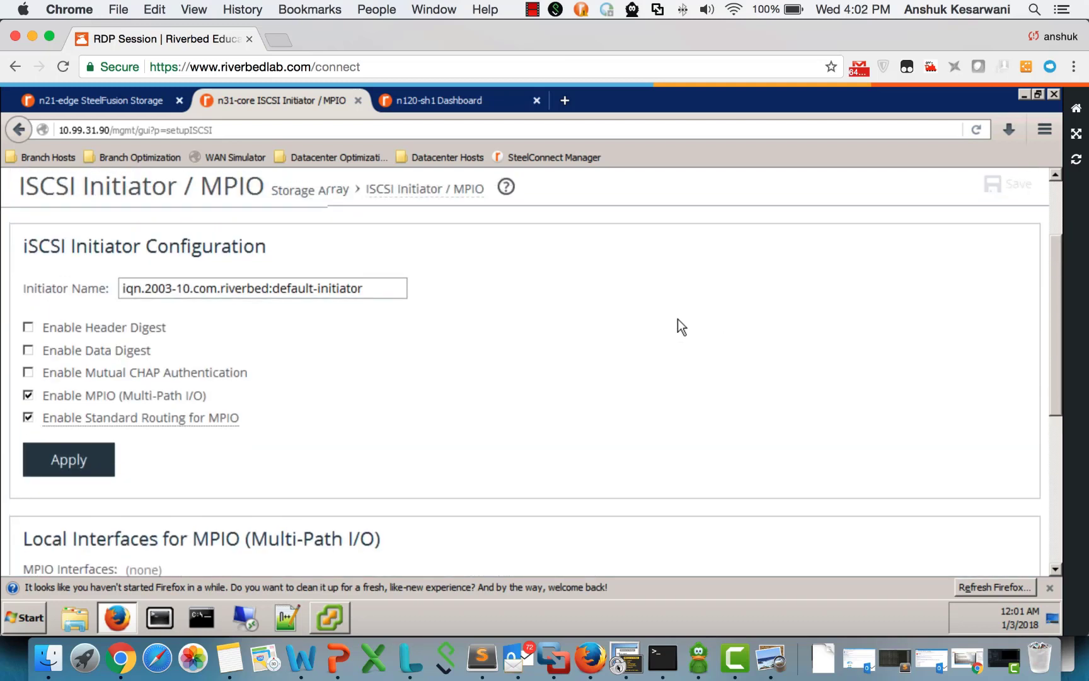
# - Rename the initiator to iqn.2003-10.com.riverbed:n31-core, disable MPIO, and apply
pyautogui.doubleClick(317, 387)
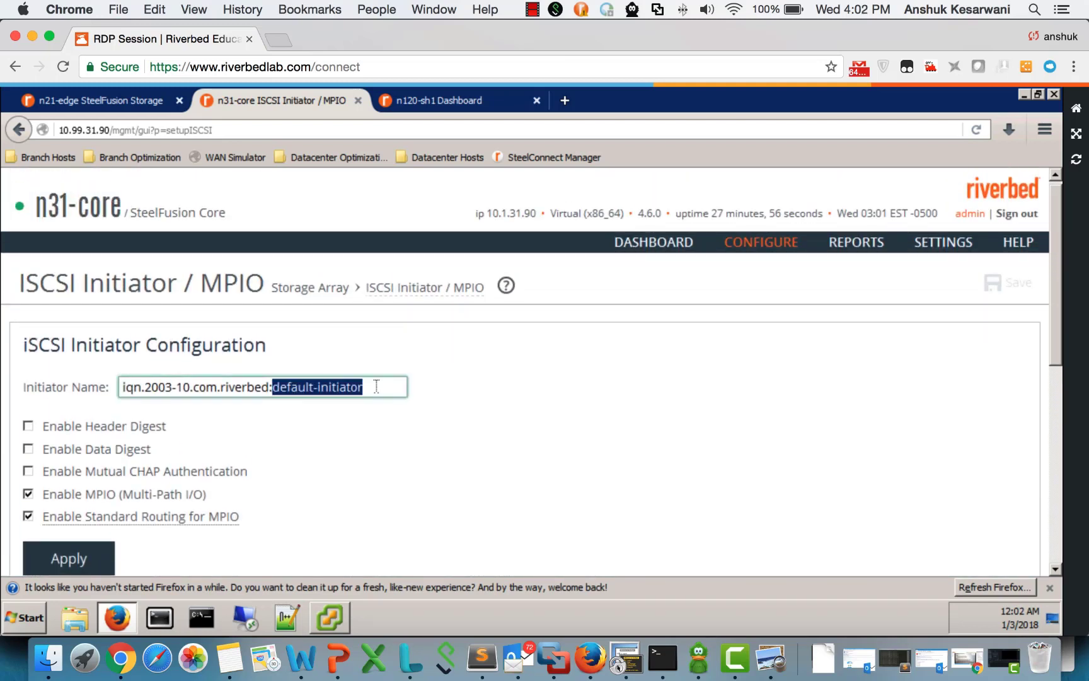
pyautogui.write('n')
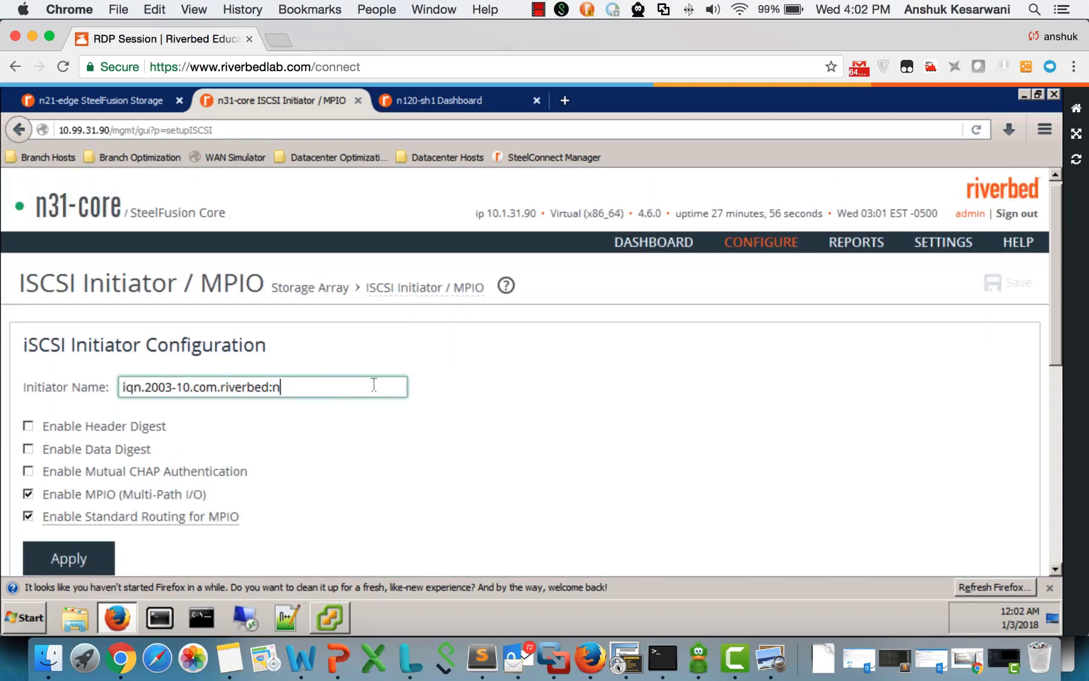
pyautogui.write('31-core')
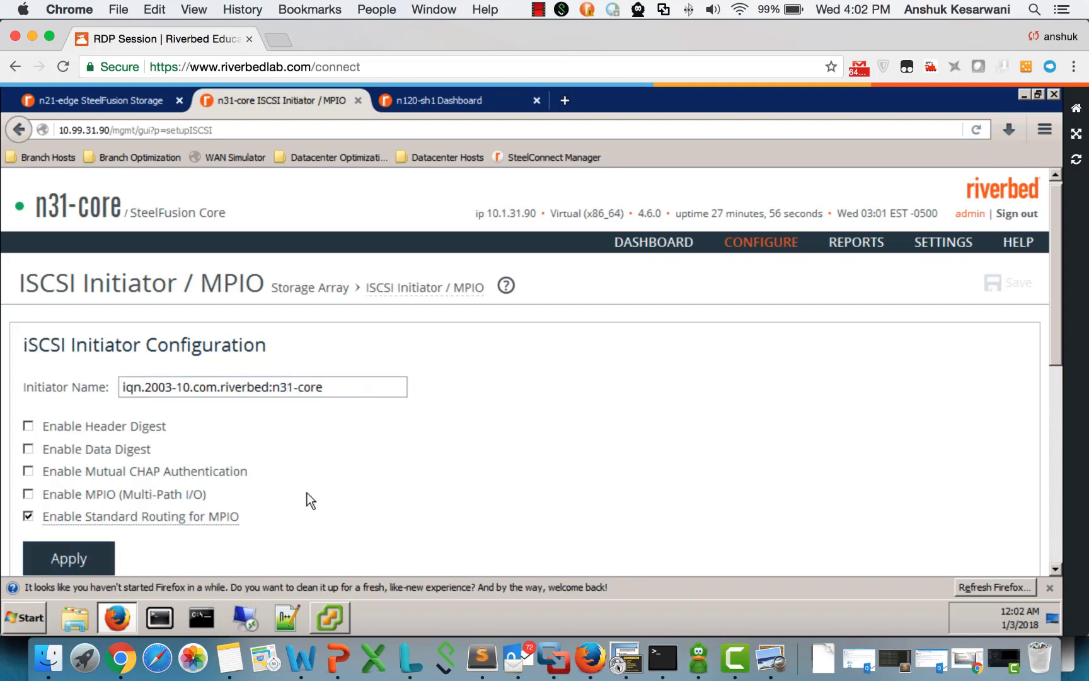
pyautogui.click(68, 558)
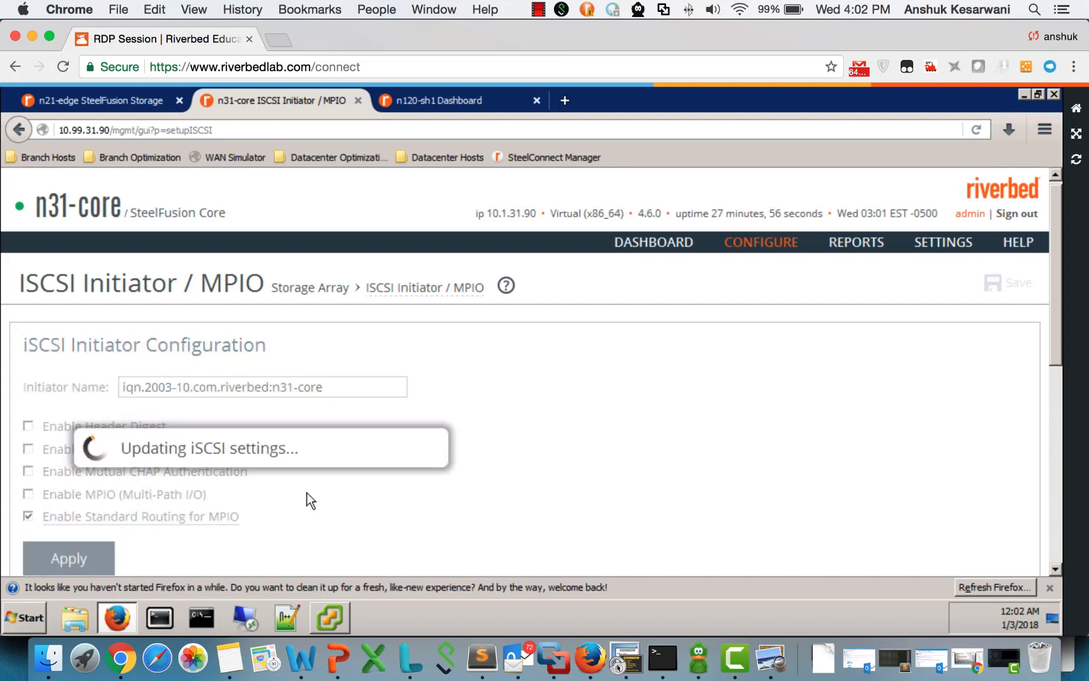
pyautogui.click(68, 558)
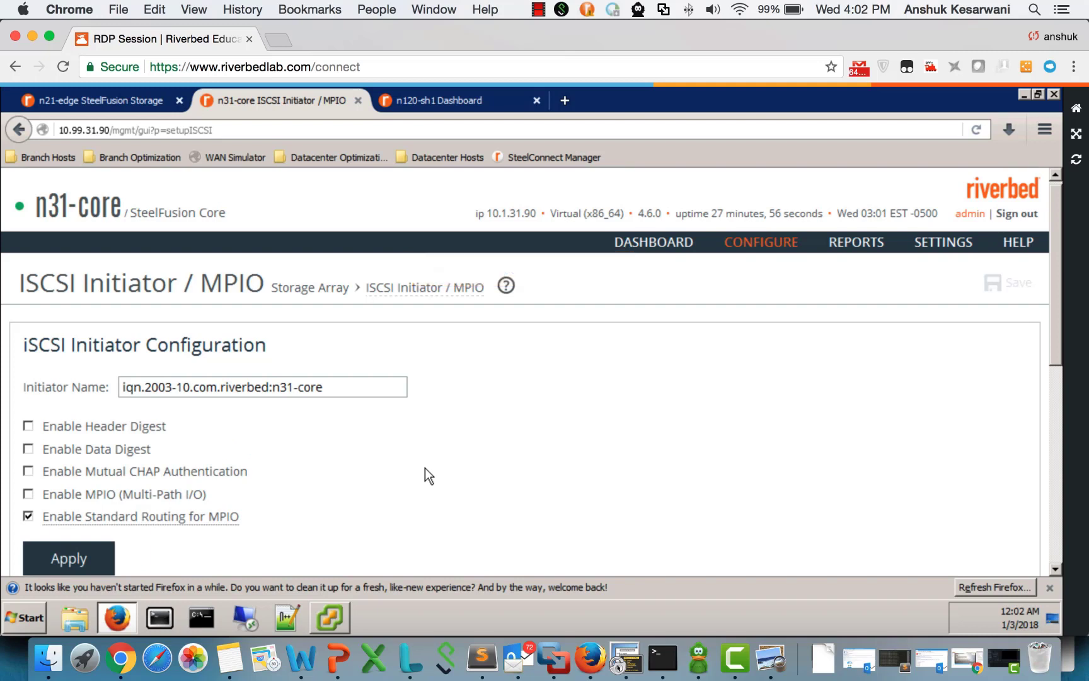
pyautogui.click(322, 387)
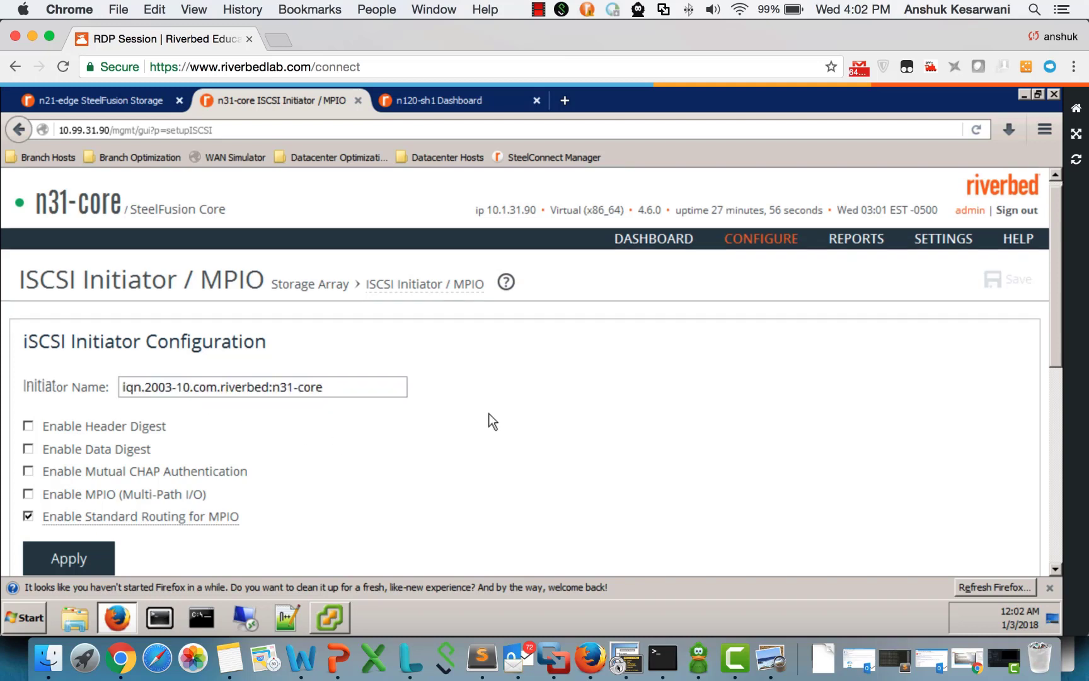
# - Add iSCSI portal 10.1.50.100 on port 3260 to the Core
pyautogui.scroll(-3)
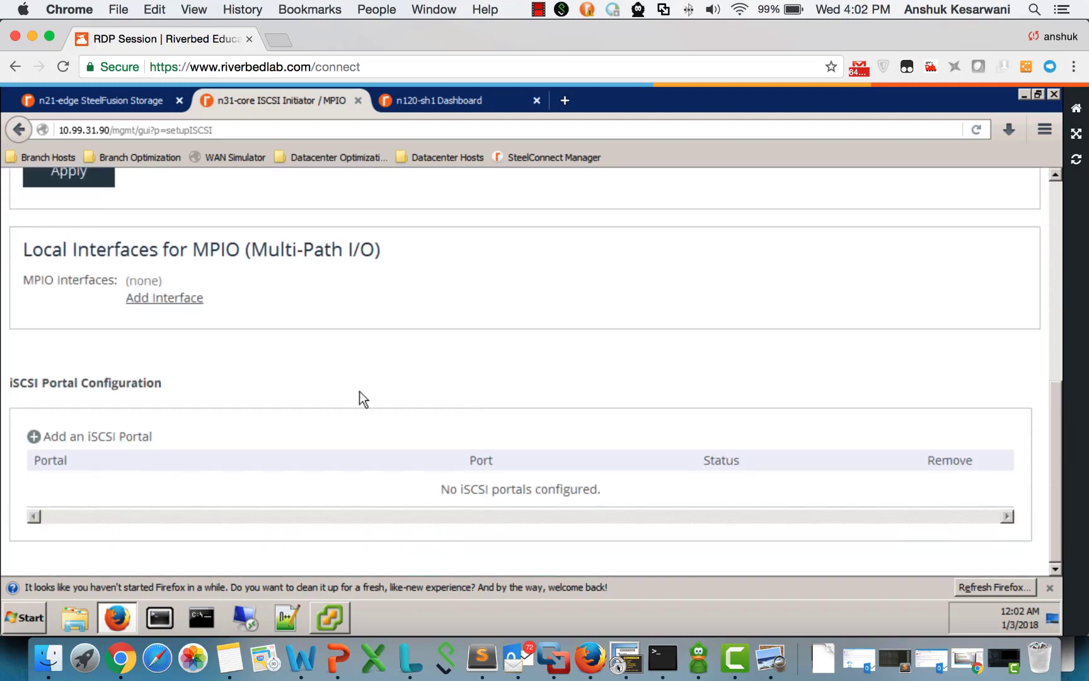
pyautogui.moveTo(109, 437)
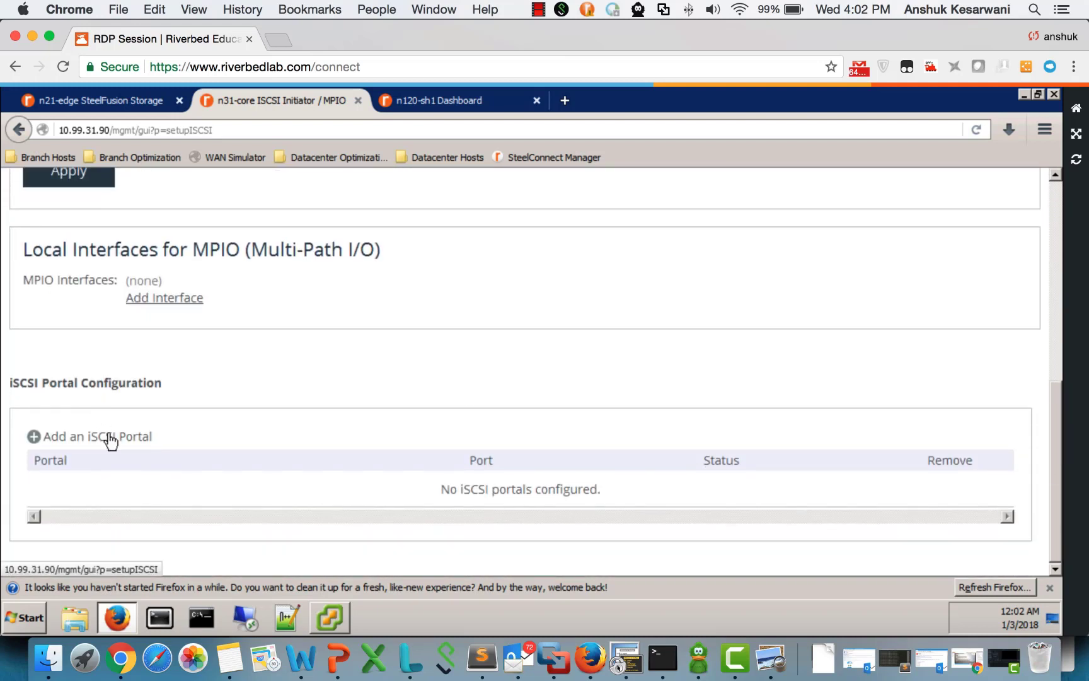
pyautogui.click(98, 436)
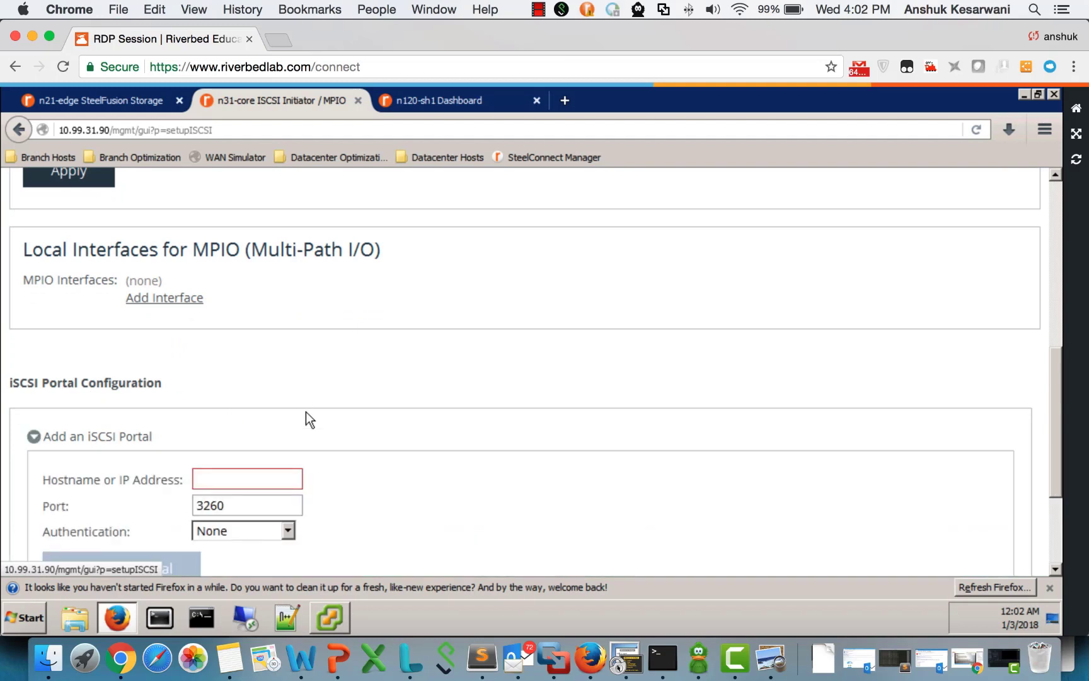
pyautogui.write('10.1.')
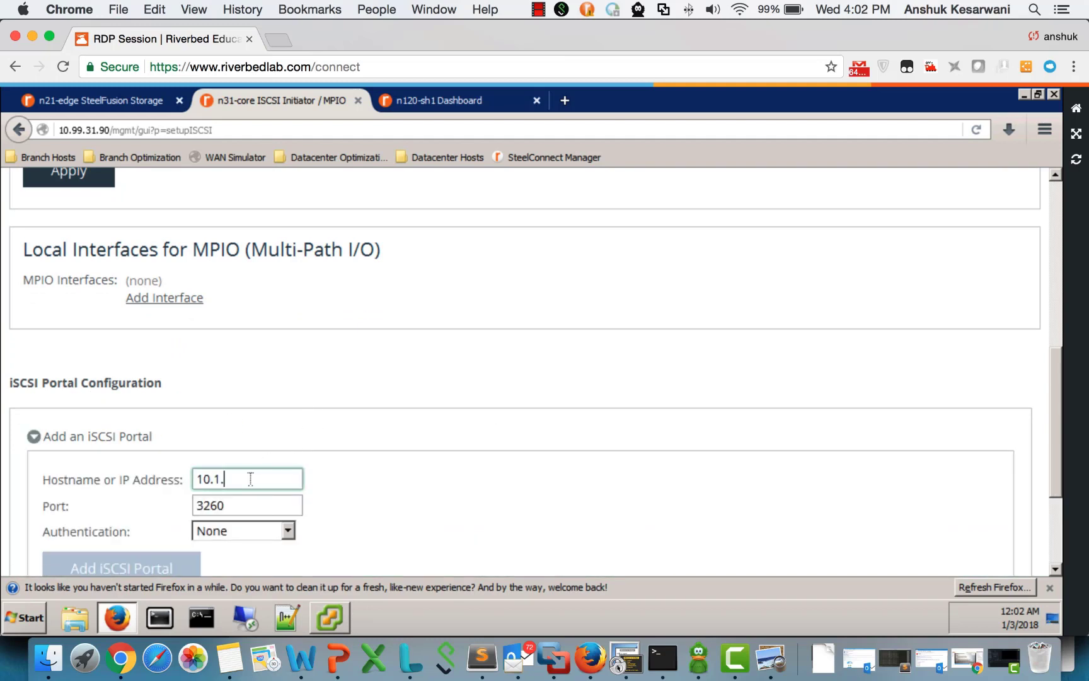
pyautogui.write('50')
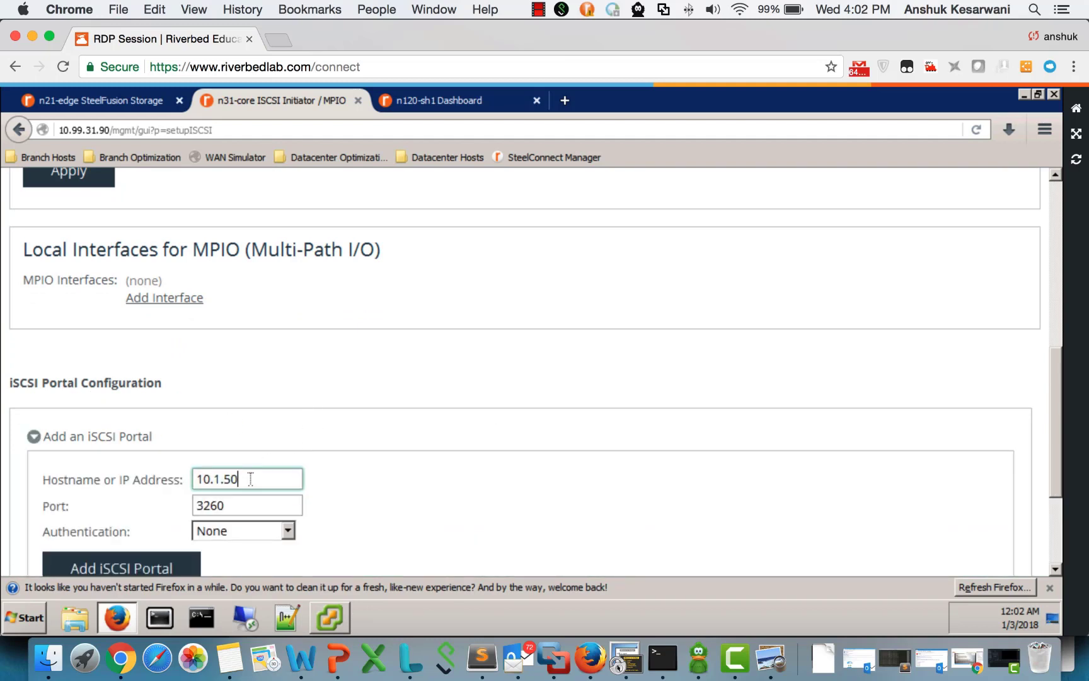
pyautogui.write('.100')
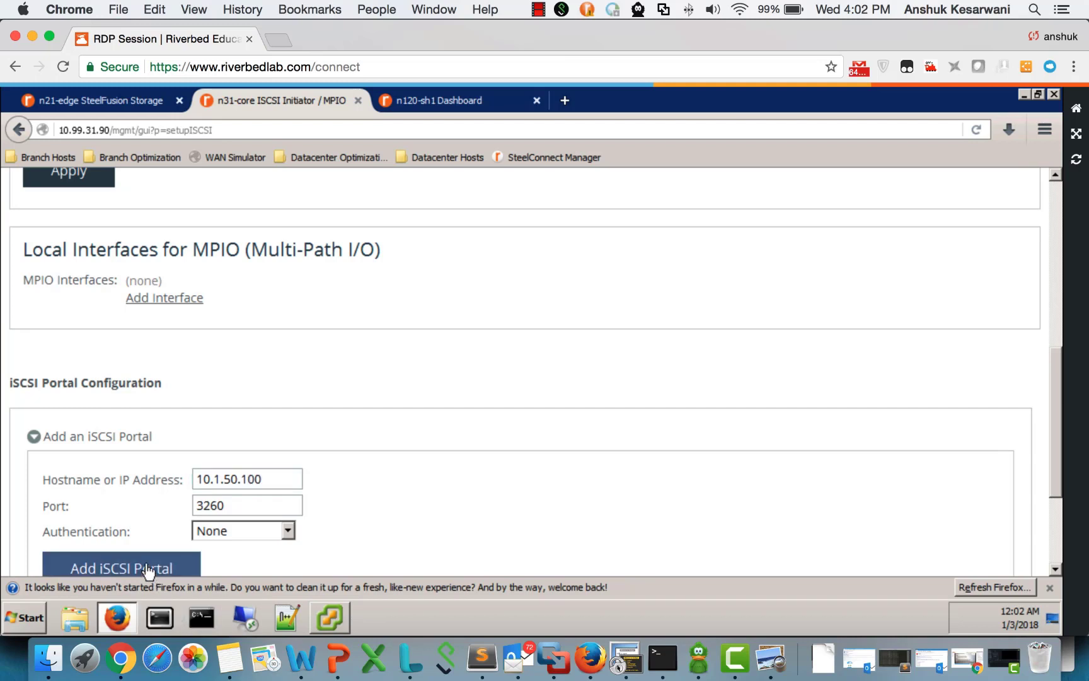
pyautogui.click(120, 568)
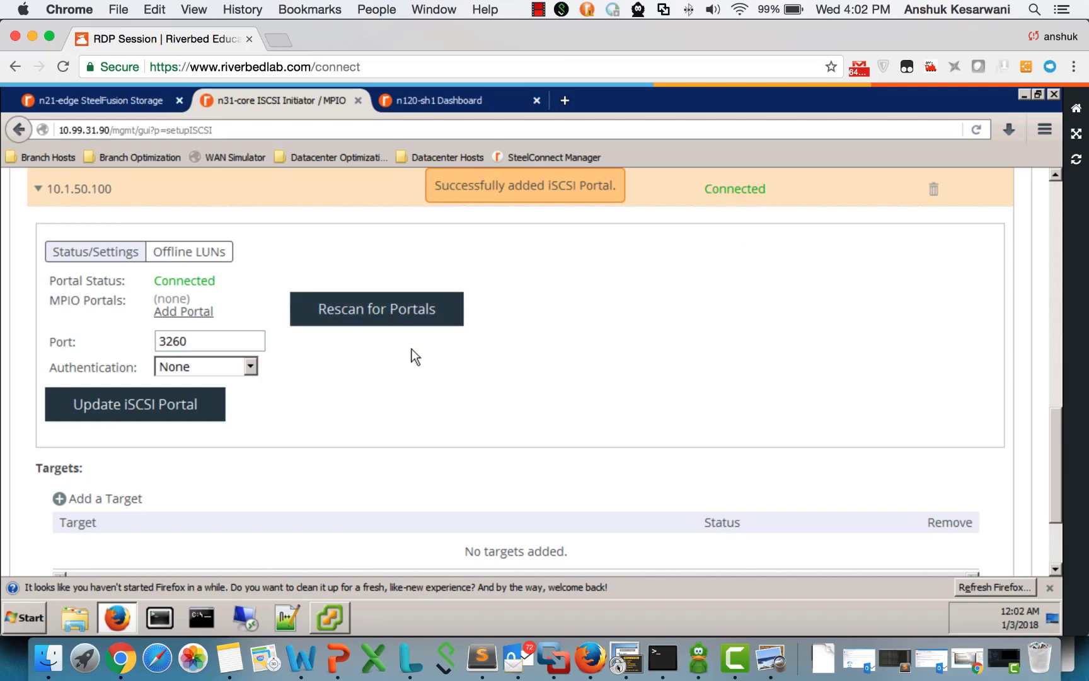
pyautogui.click(97, 499)
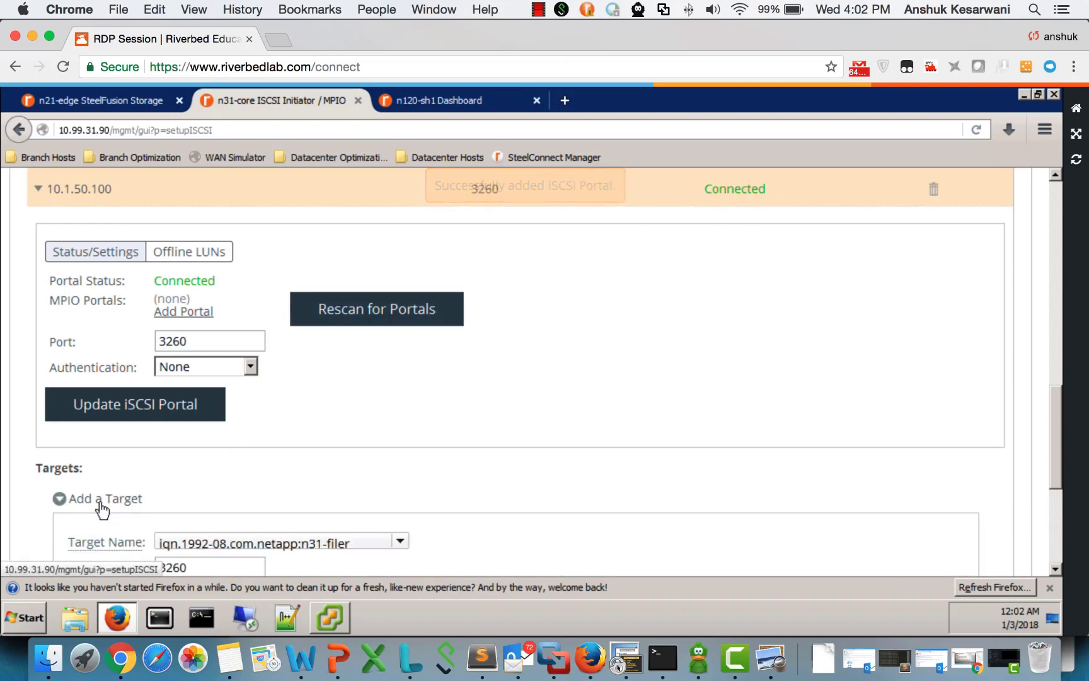
pyautogui.scroll(-3)
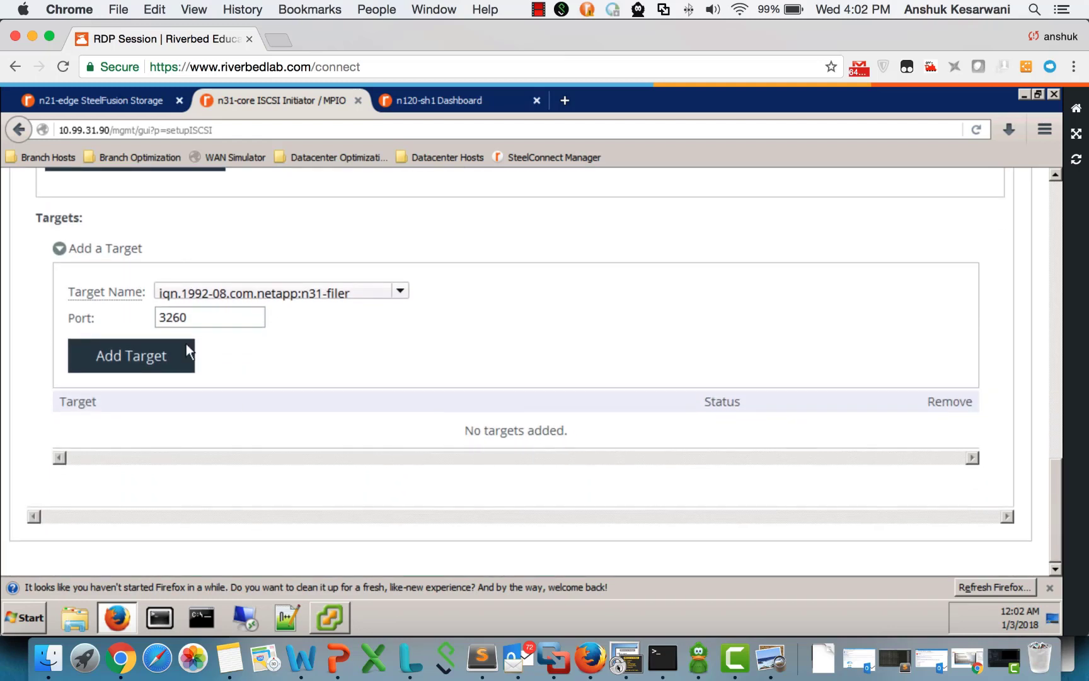
pyautogui.moveTo(131, 355)
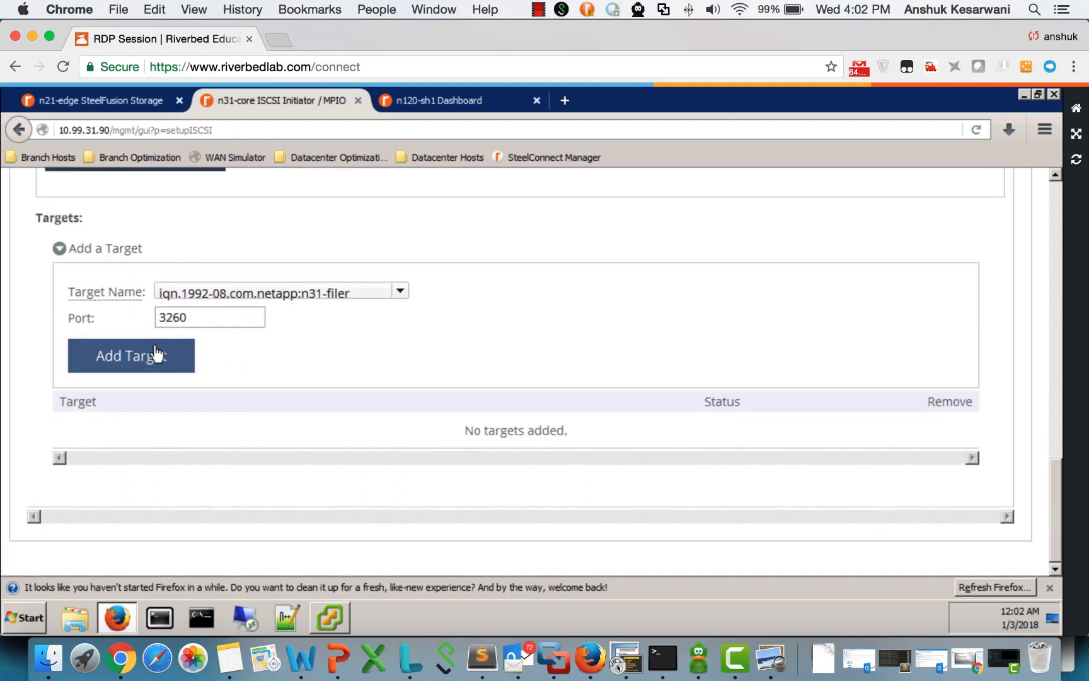
pyautogui.click(130, 355)
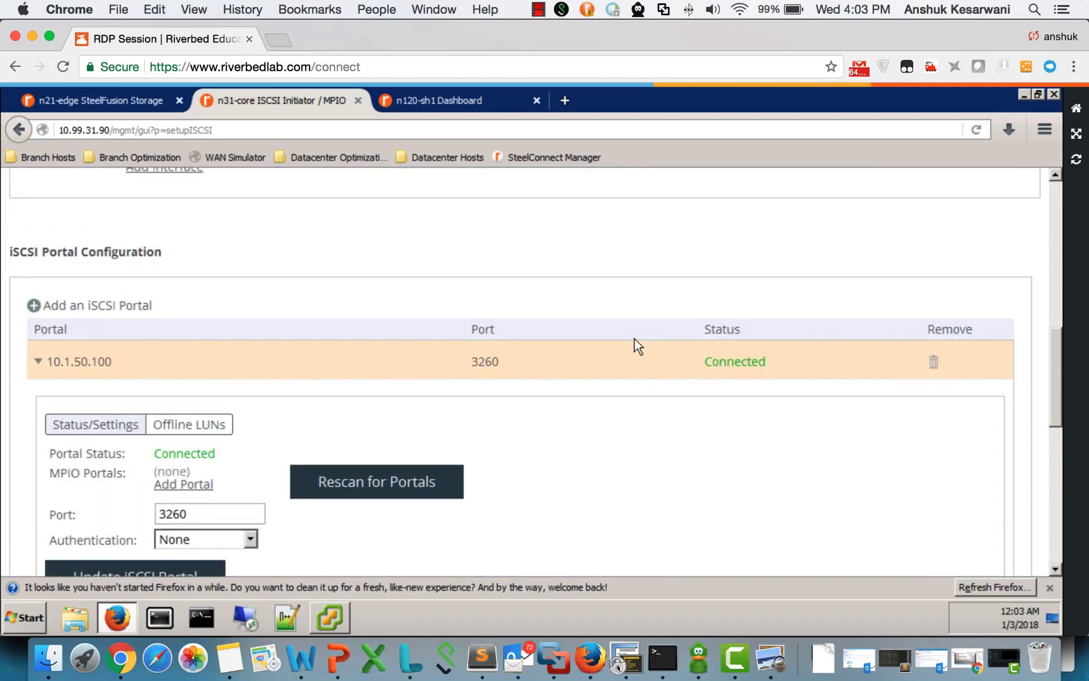
pyautogui.scroll(3)
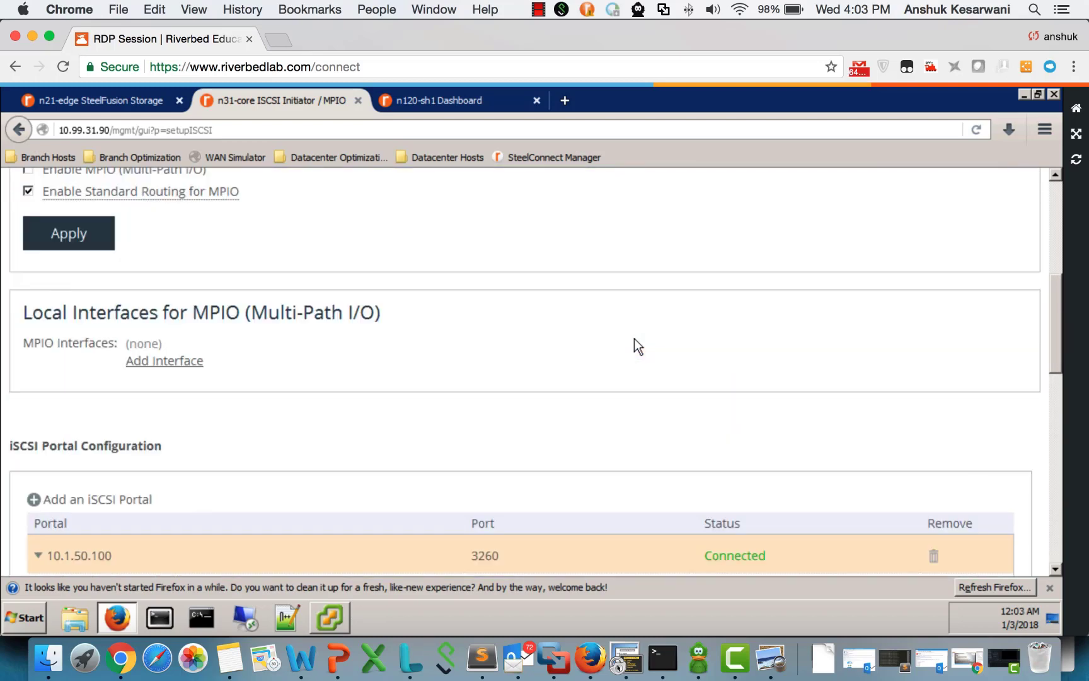
pyautogui.scroll(3)
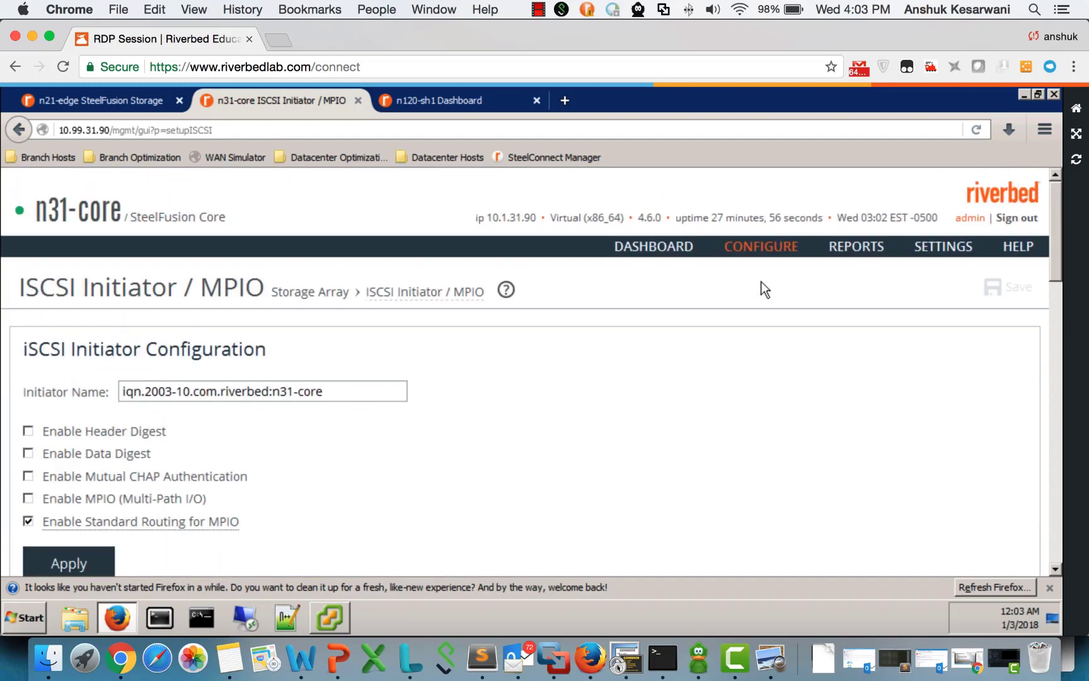
# - On the LUNs page, add LUN serial BpEw0$HQrgkO with alias OS-LUN
pyautogui.click(761, 246)
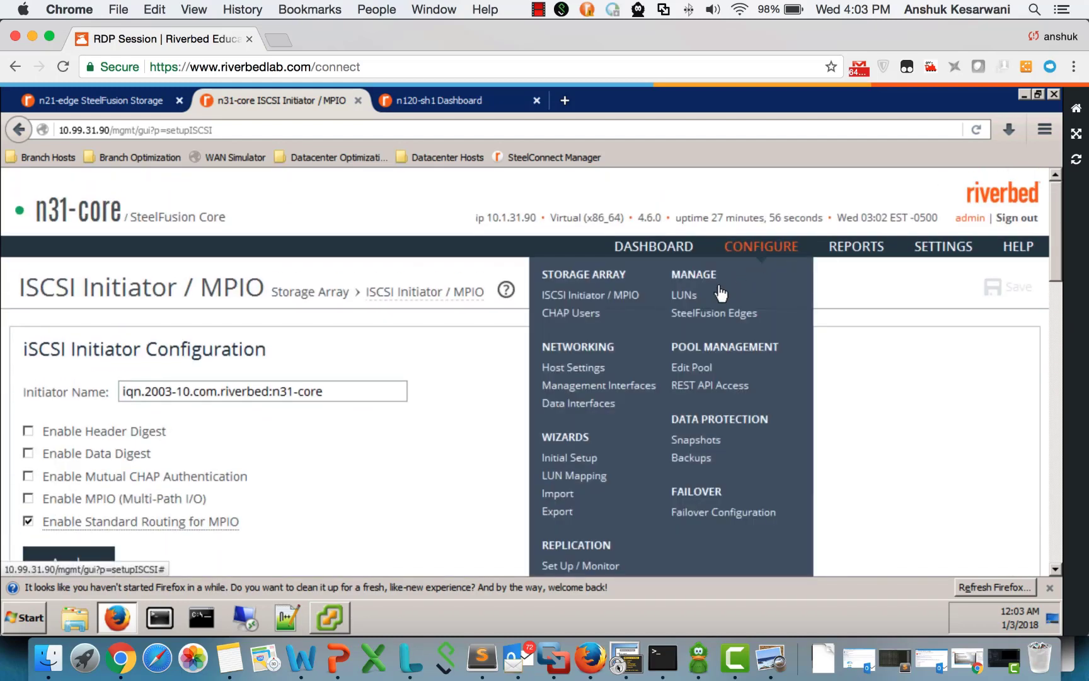
pyautogui.click(684, 294)
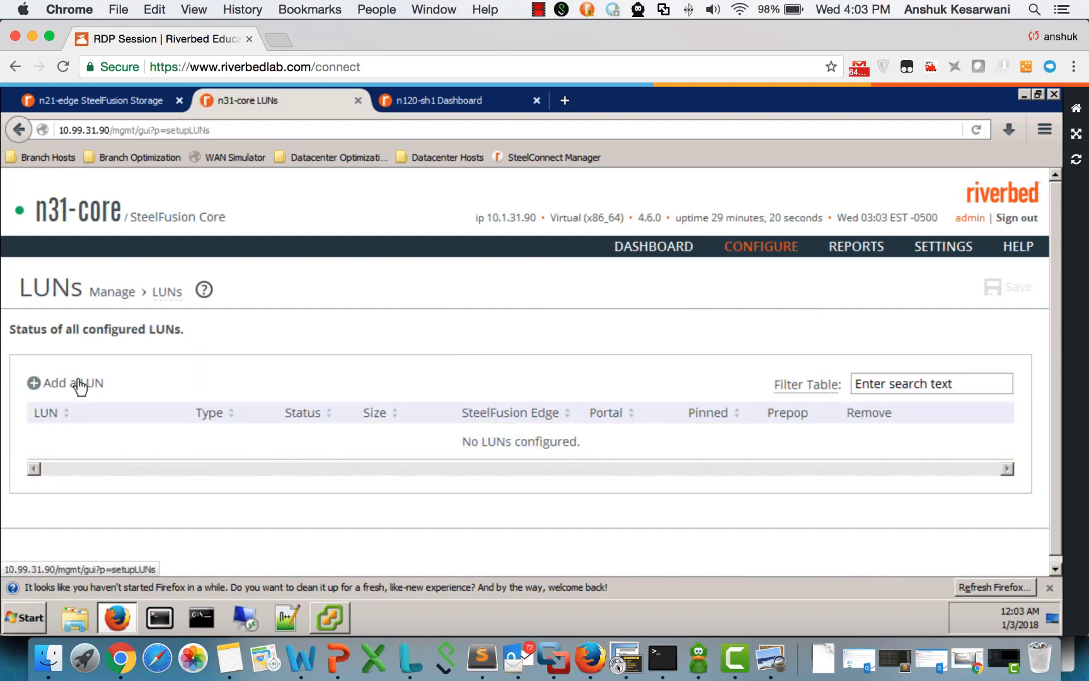
pyautogui.click(66, 382)
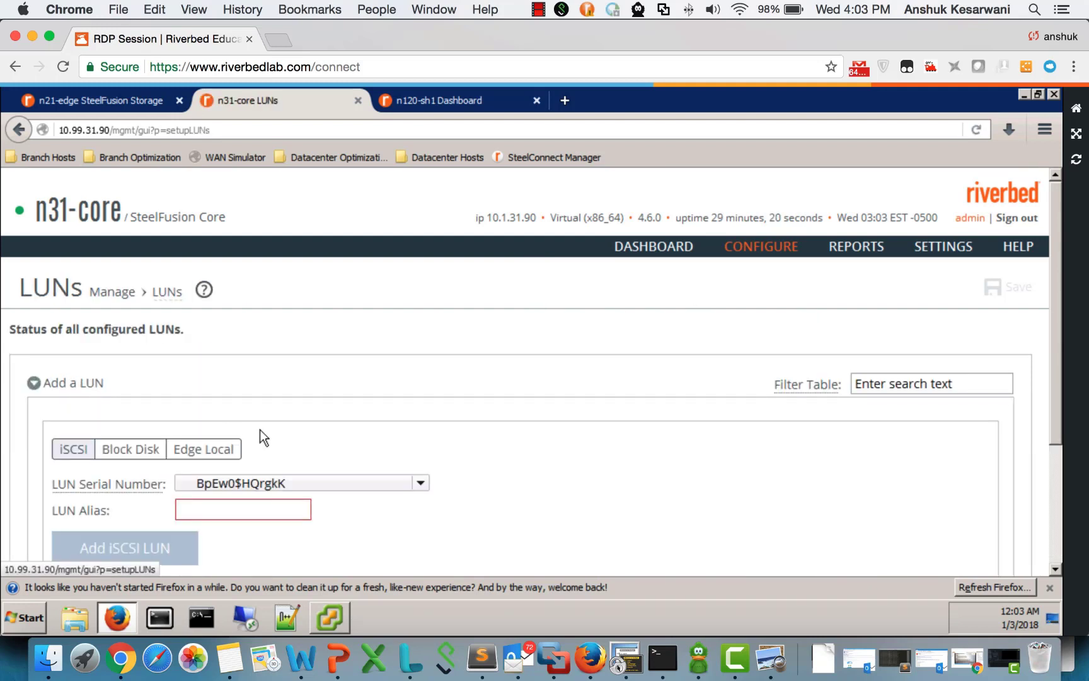
pyautogui.click(421, 483)
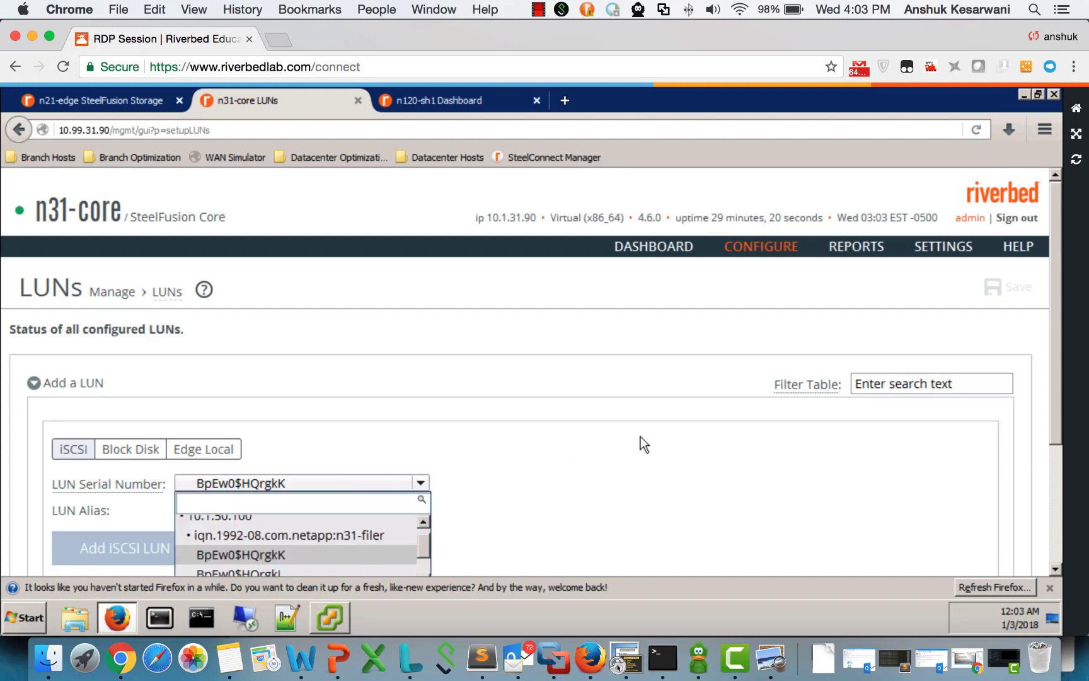
pyautogui.scroll(-3)
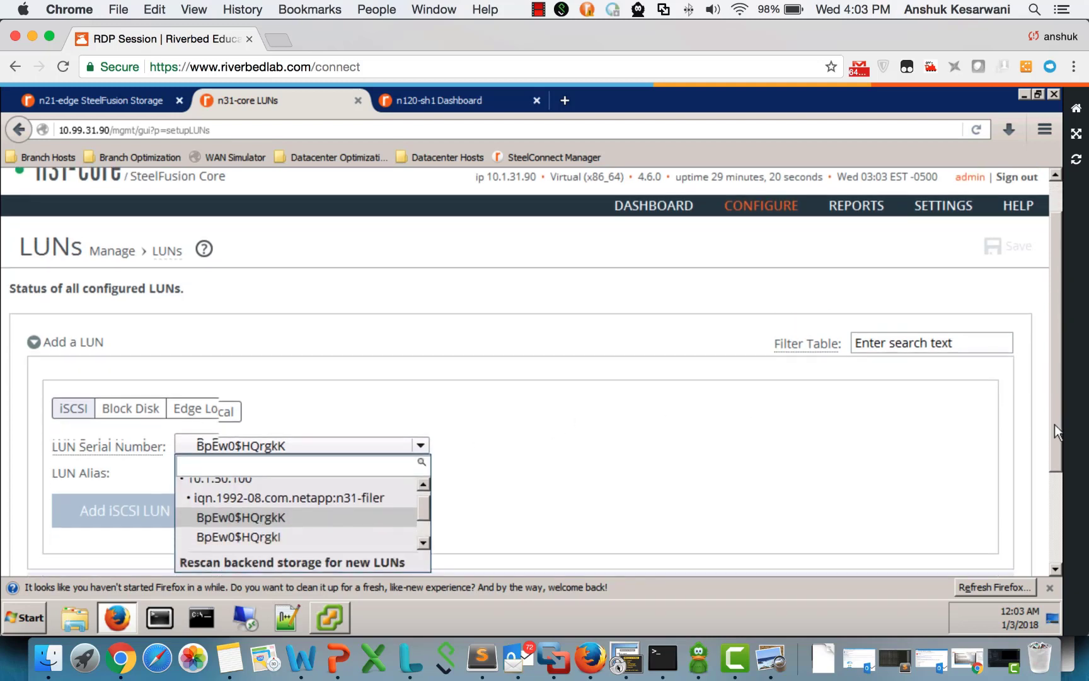
pyautogui.scroll(-3)
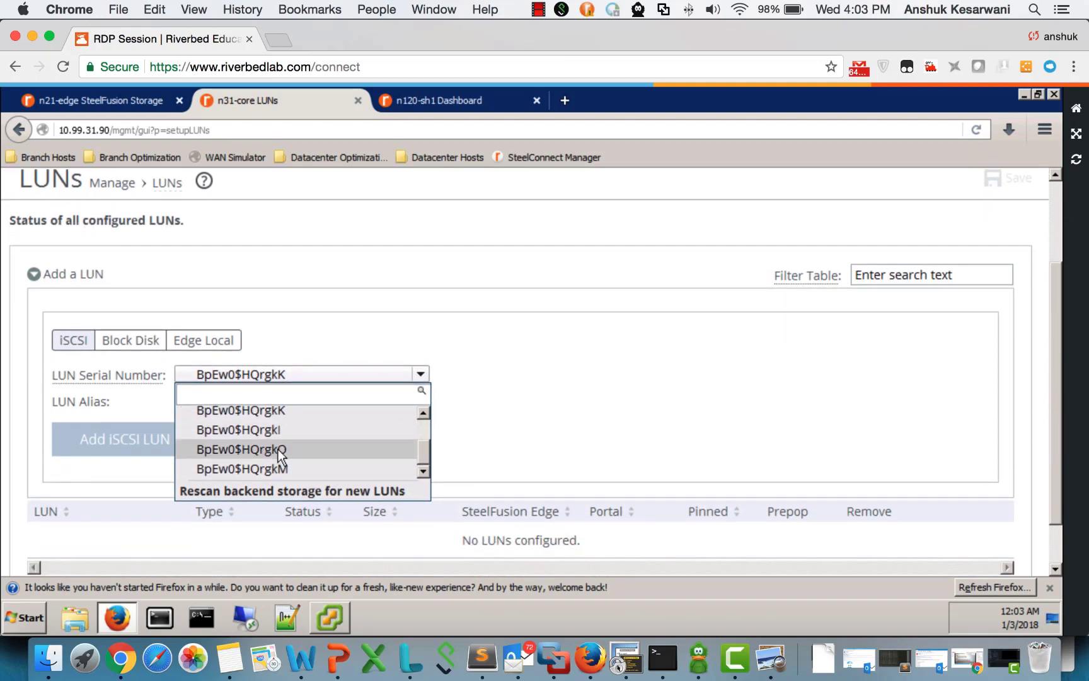
pyautogui.write('OS-')
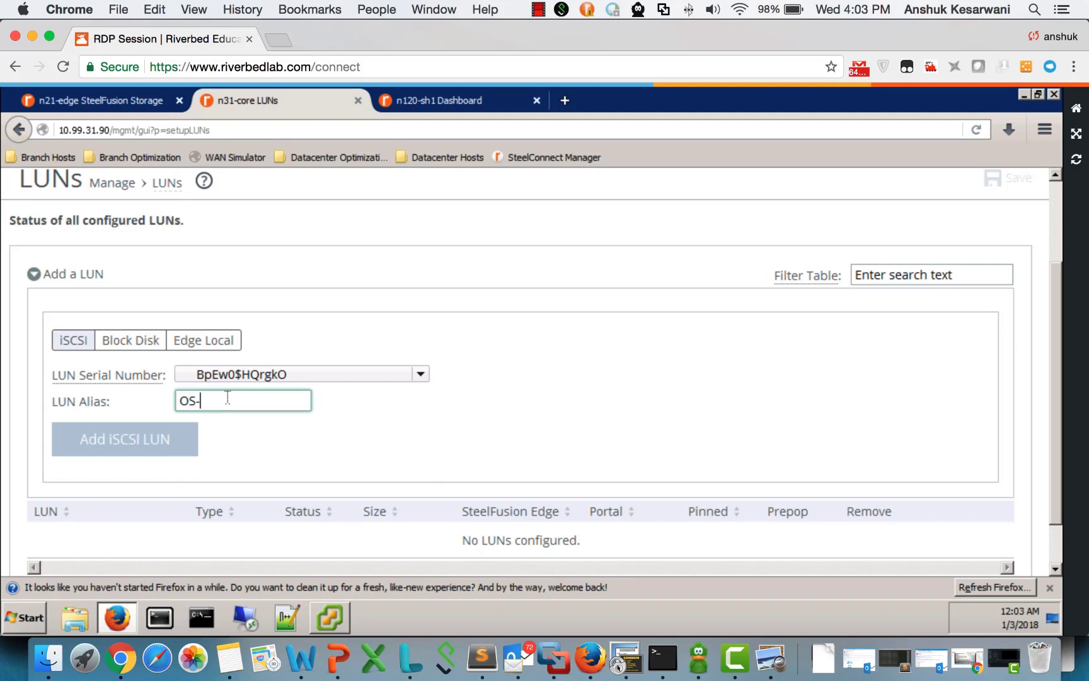
pyautogui.write('LUN')
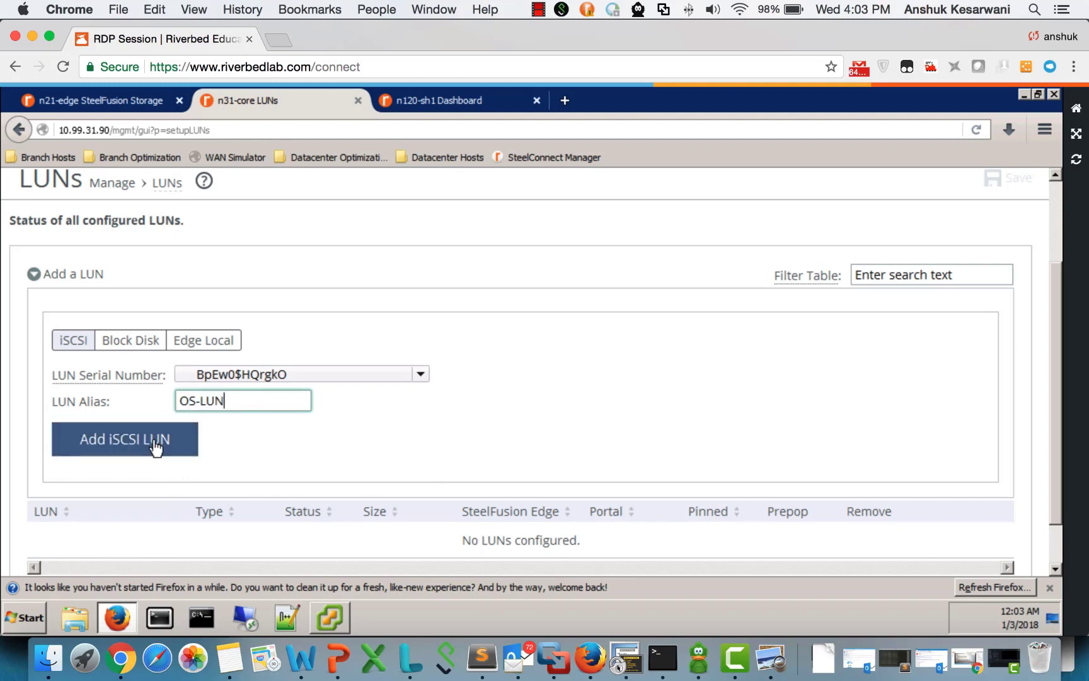
pyautogui.click(124, 439)
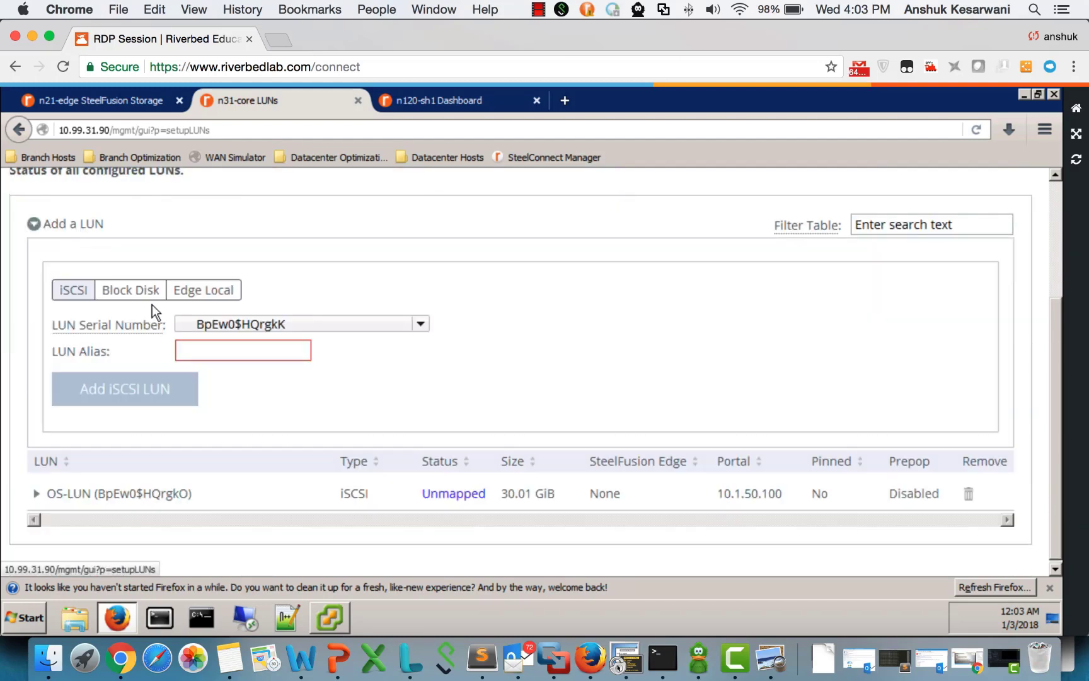
# - Add LUN serial BpEw0$HQrgkK with alias Test-3GB
pyautogui.write('Test-3GB')
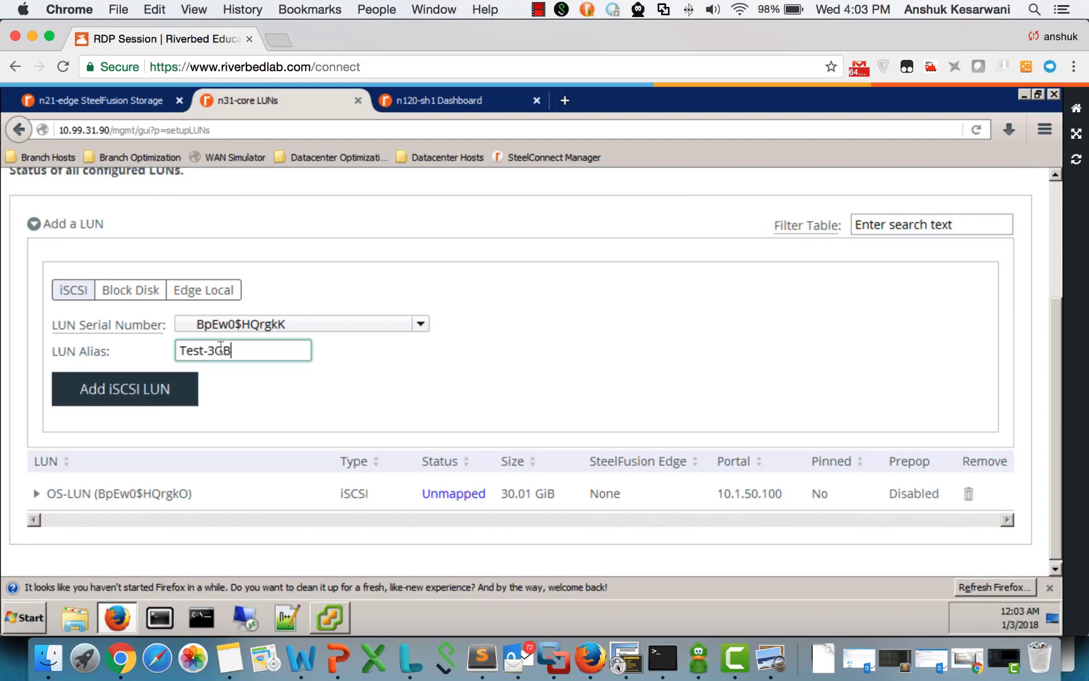
pyautogui.click(124, 389)
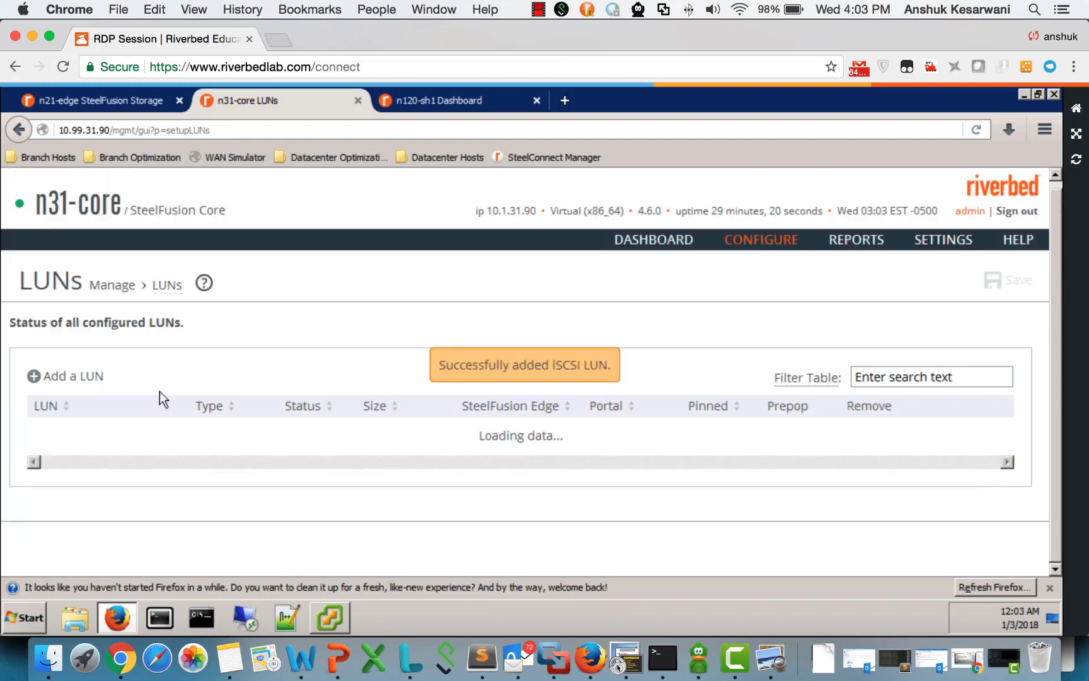
pyautogui.click(121, 285)
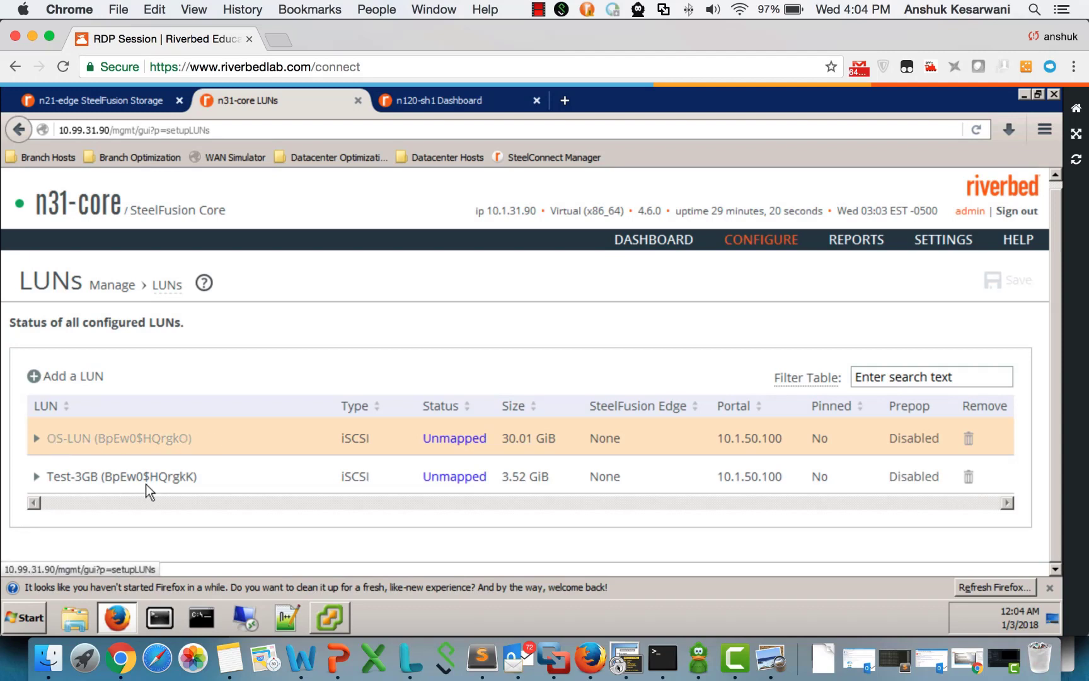
pyautogui.moveTo(154, 476)
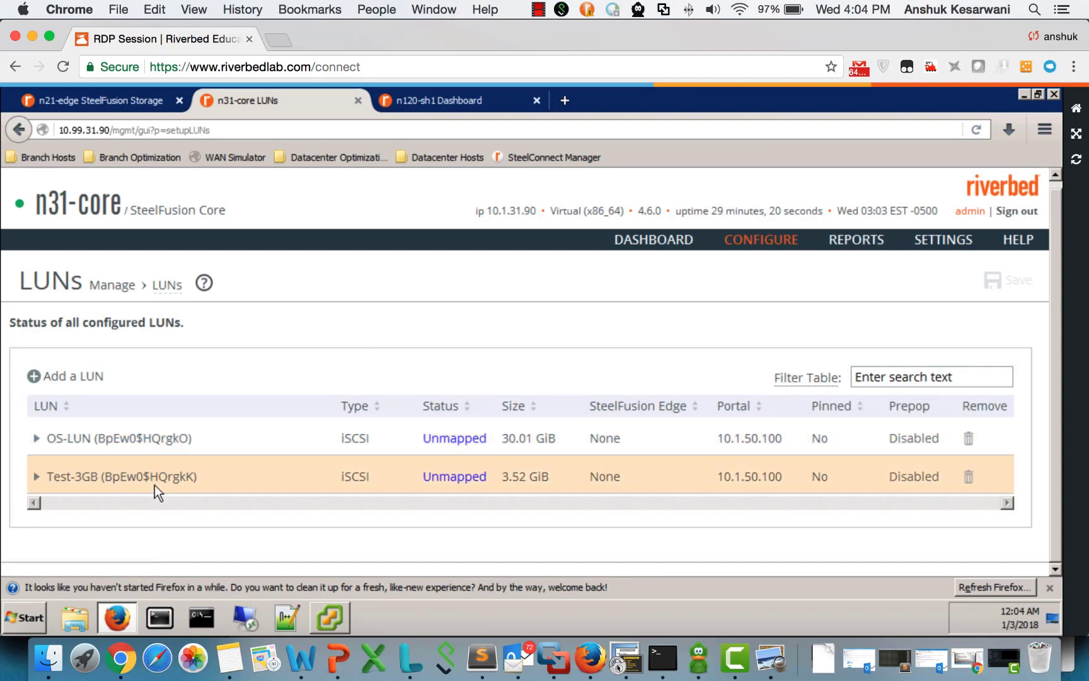
# - Open the Core's Configure menu after confirming OS-LUN and Test-3GB are unmapped
pyautogui.click(761, 240)
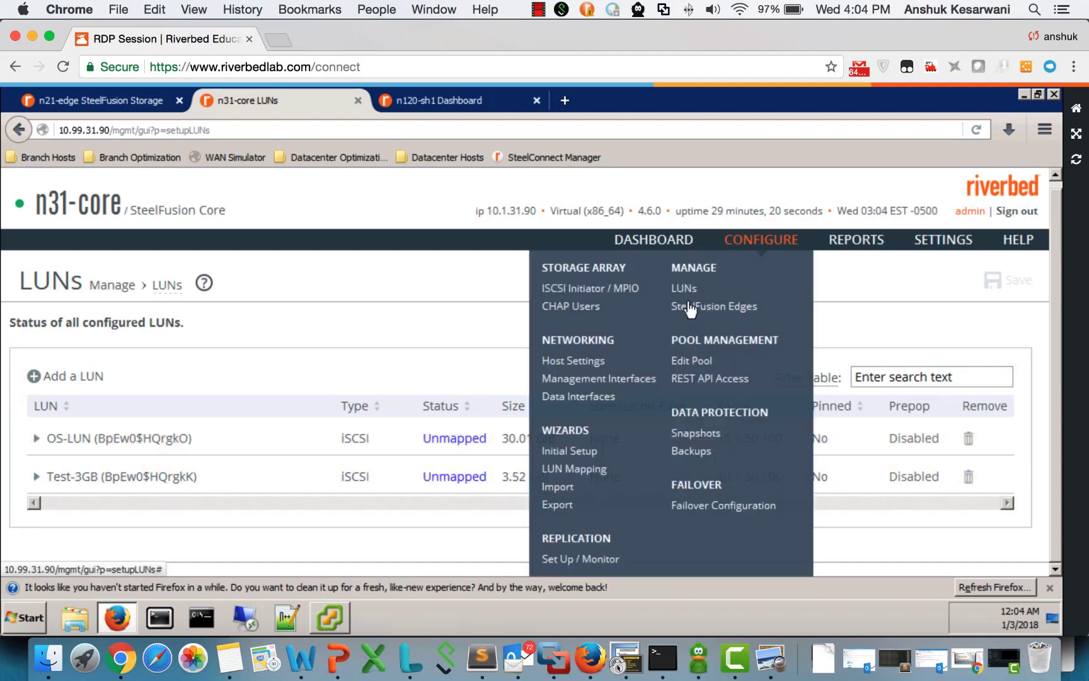
# - Add SteelFusion Edge n21-edge to the Core without blockstore encryption
pyautogui.click(714, 306)
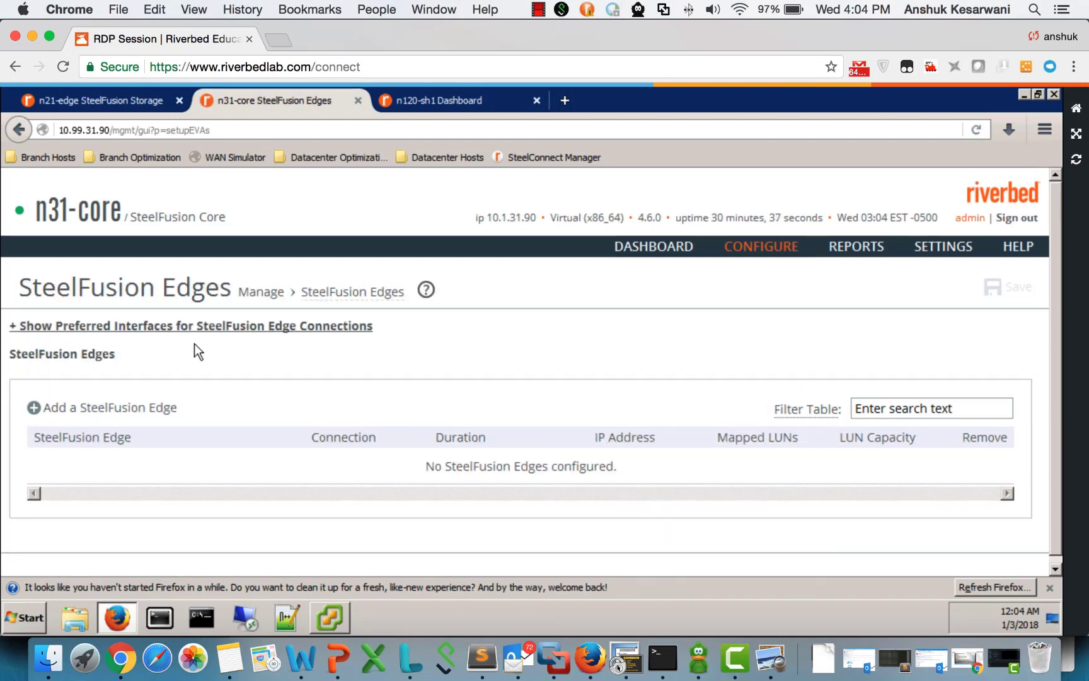
pyautogui.click(108, 407)
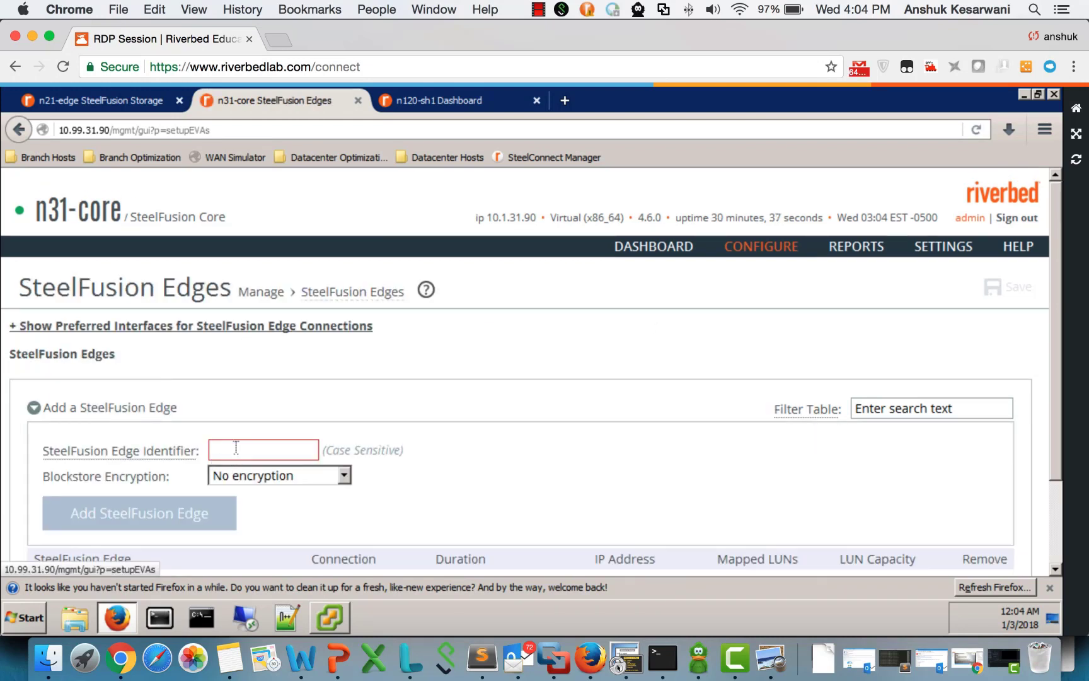
pyautogui.write('n21-edge')
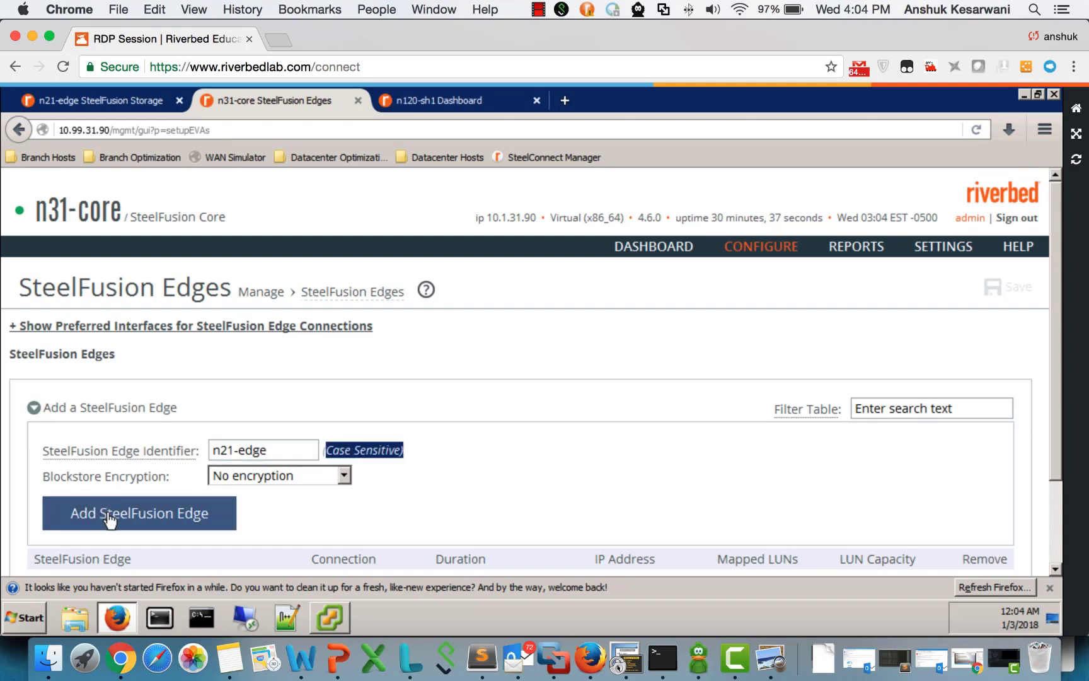
pyautogui.click(138, 512)
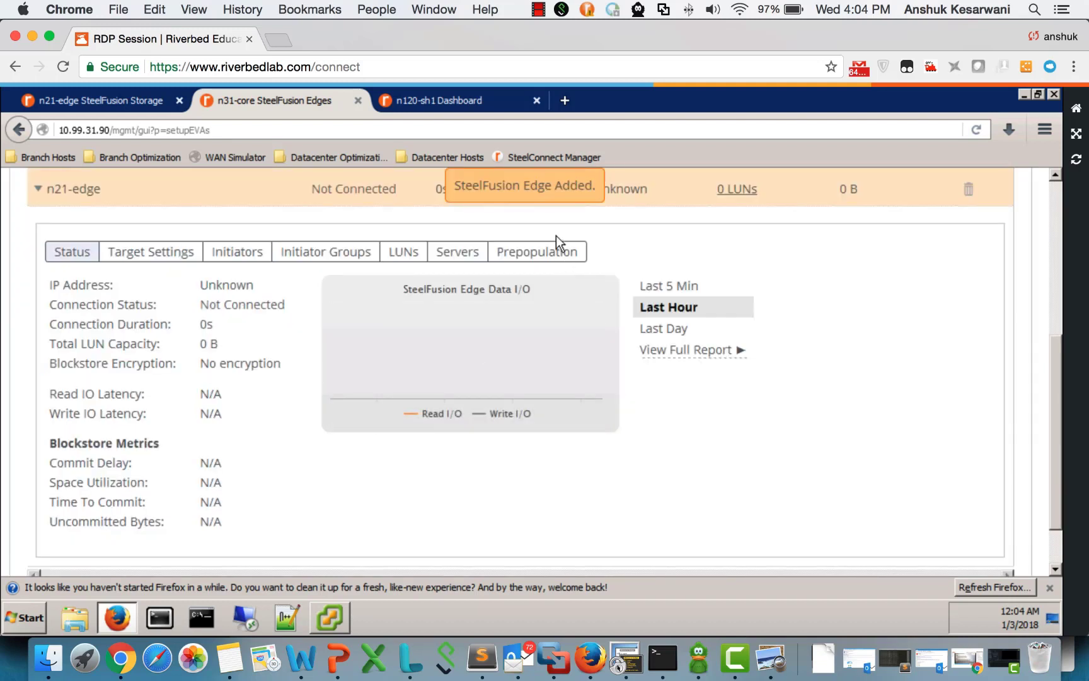
pyautogui.moveTo(313, 196)
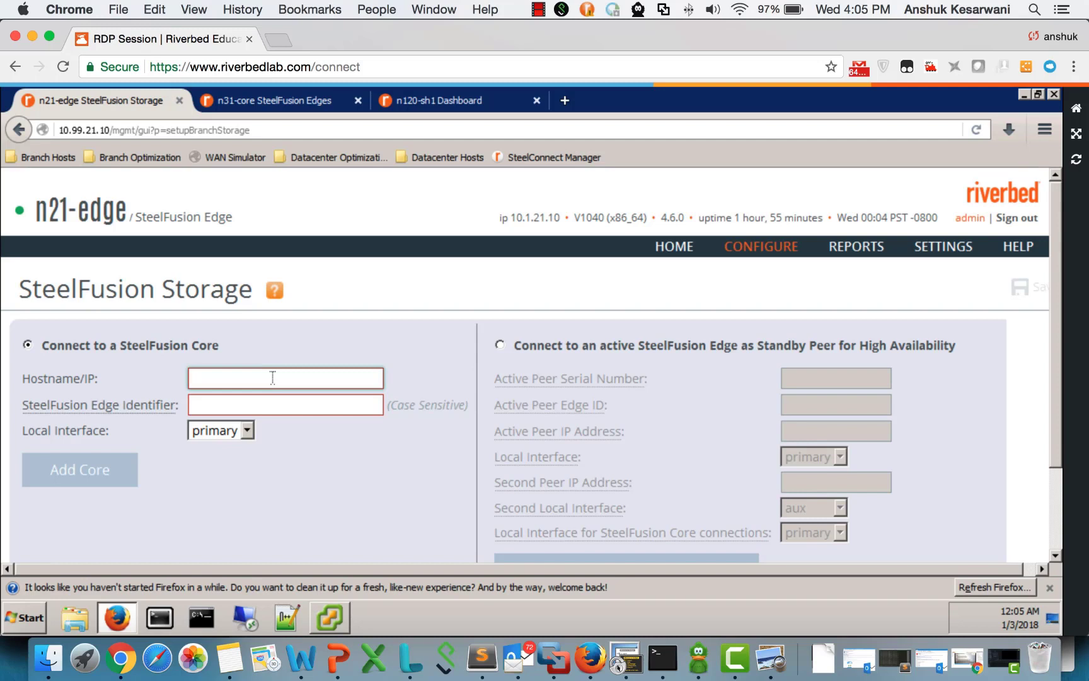
# - Connect n21-edge to SteelFusion Core n31-core at 10.1.31.90
pyautogui.write('10.1.31.90')
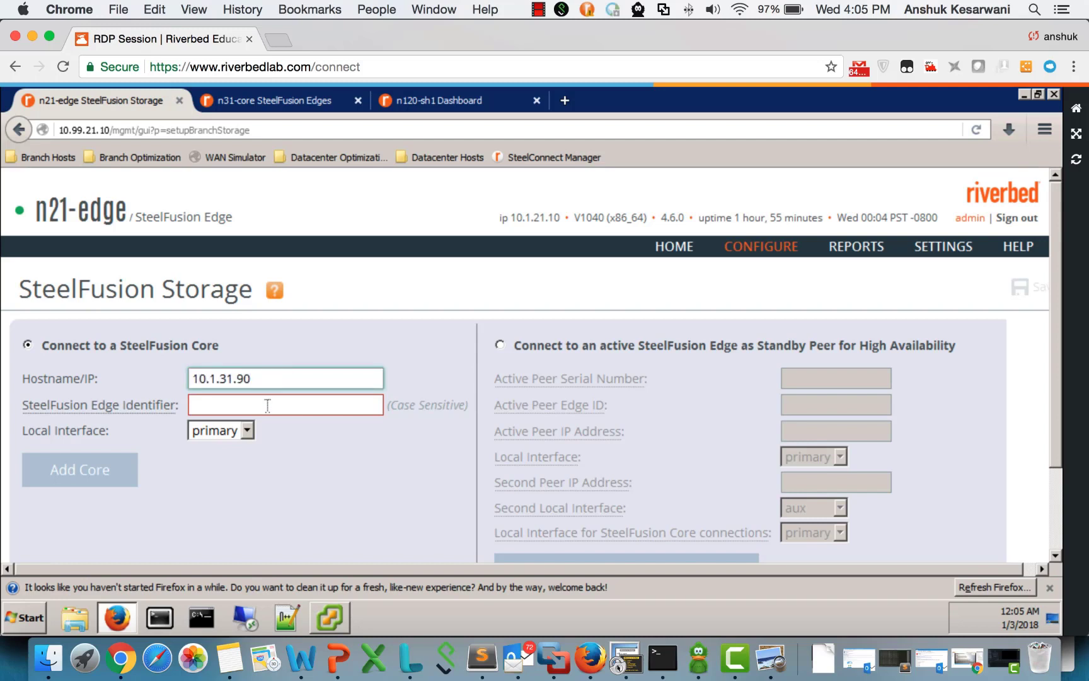
pyautogui.write('n21-edge')
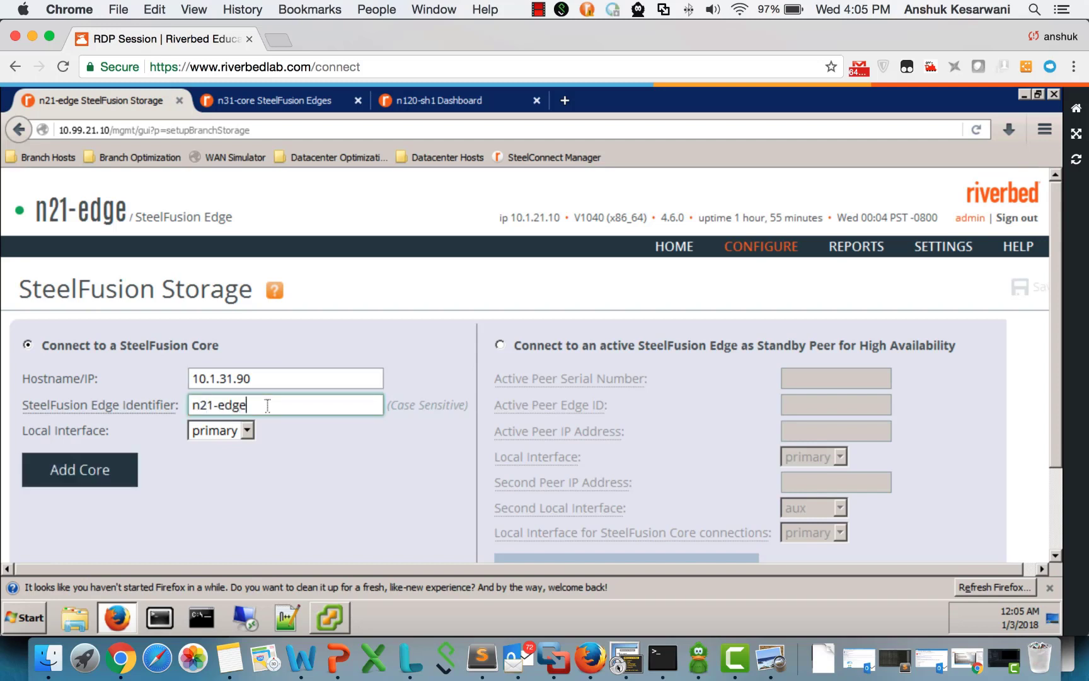
pyautogui.moveTo(79, 470)
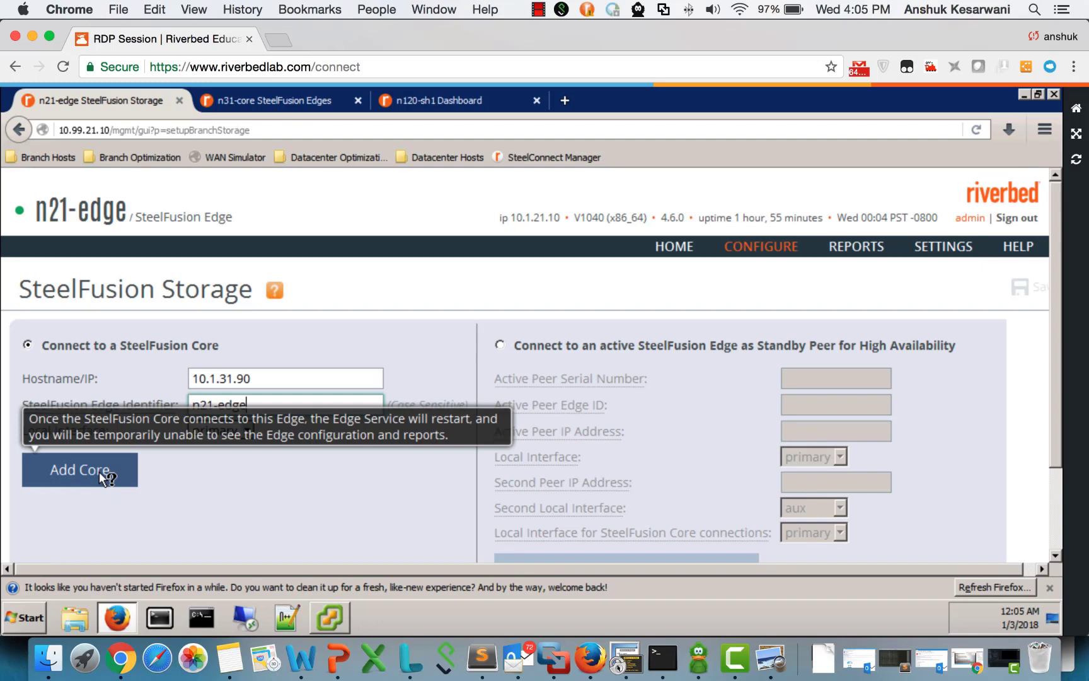
pyautogui.click(80, 469)
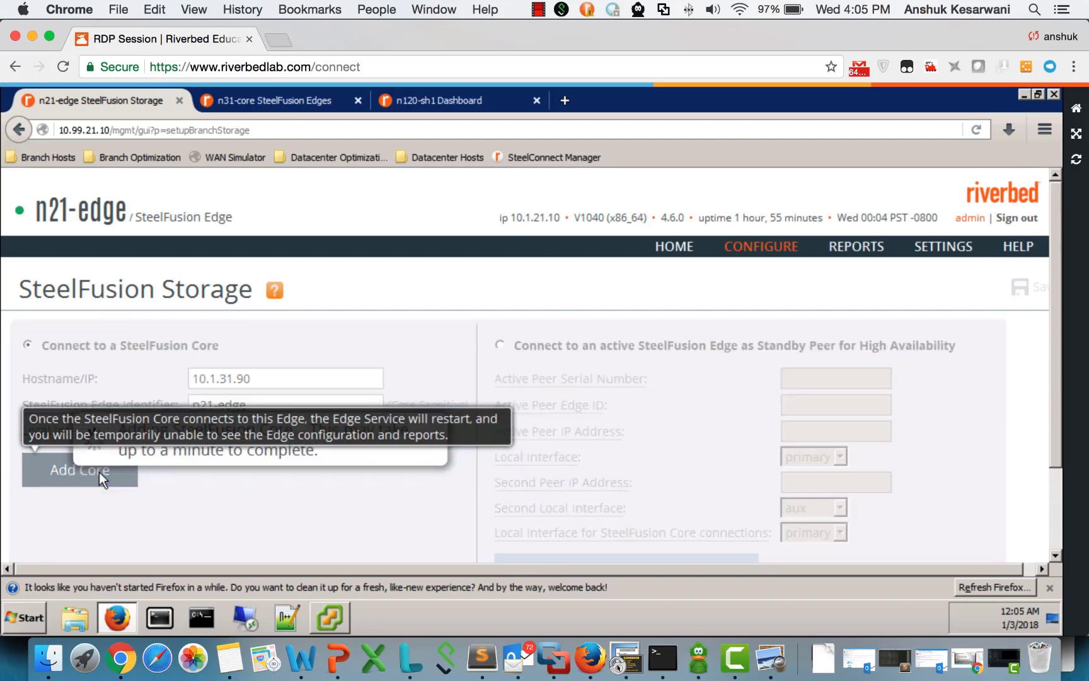
pyautogui.click(79, 470)
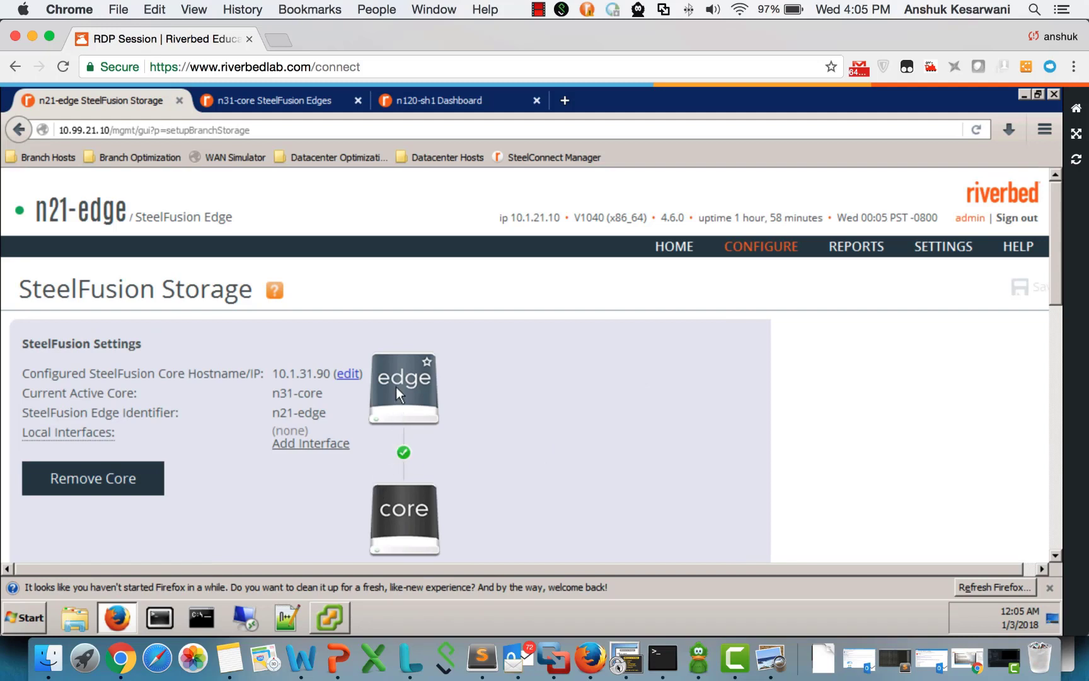
pyautogui.click(310, 443)
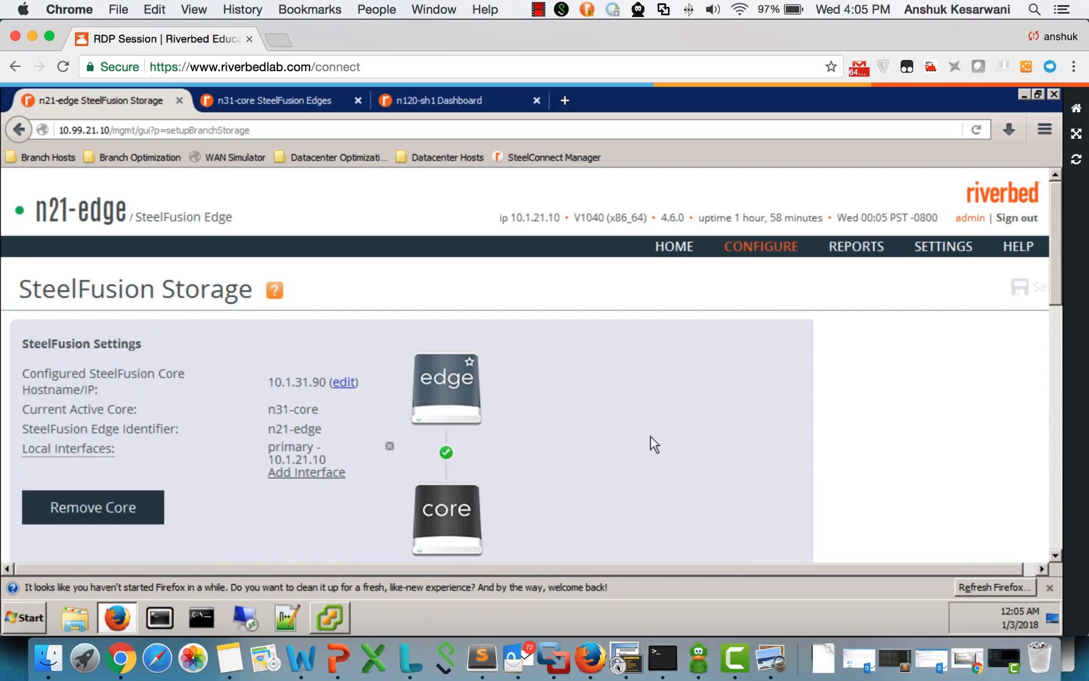
# - View the edge's LUNs tab, which shows no LUNs configured yet
pyautogui.scroll(-3)
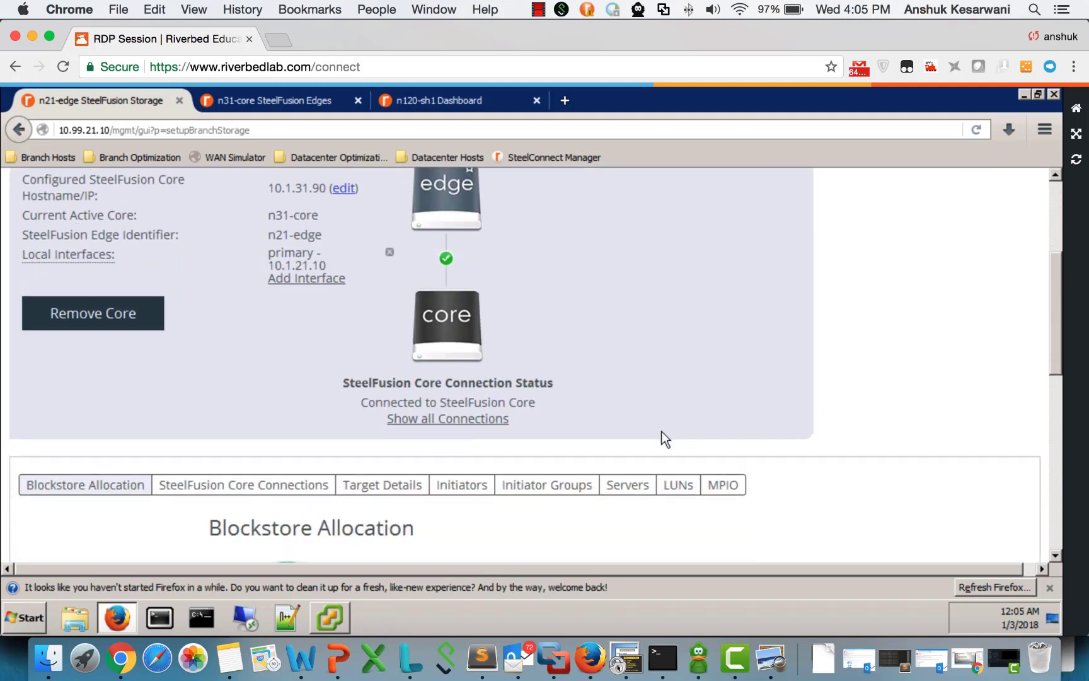
pyautogui.scroll(-3)
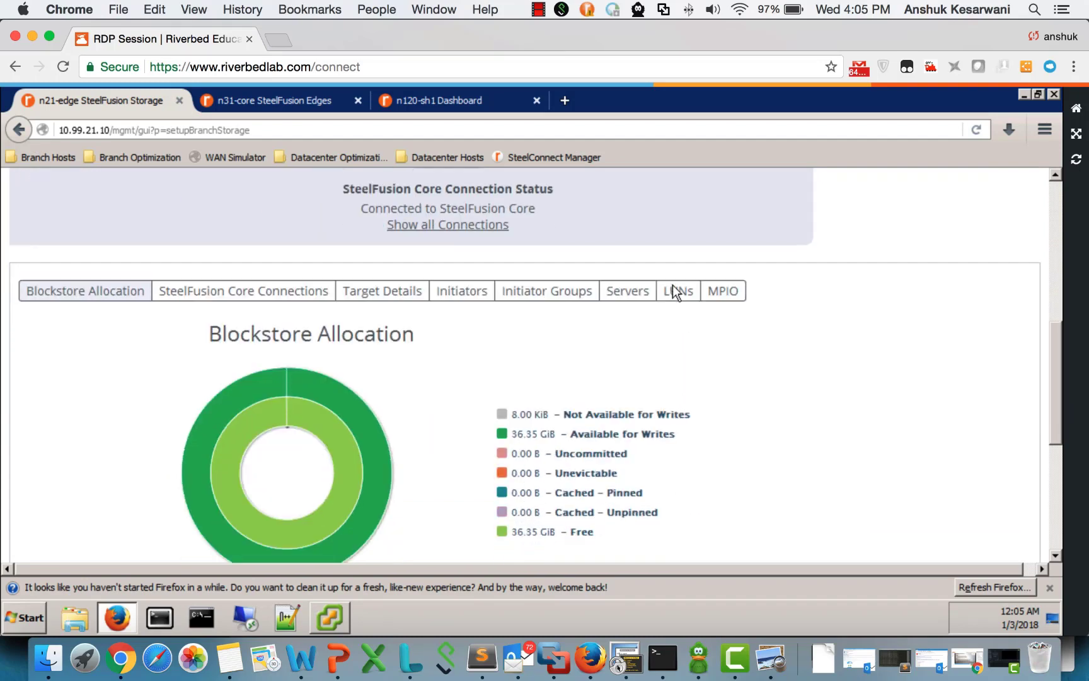
pyautogui.click(677, 290)
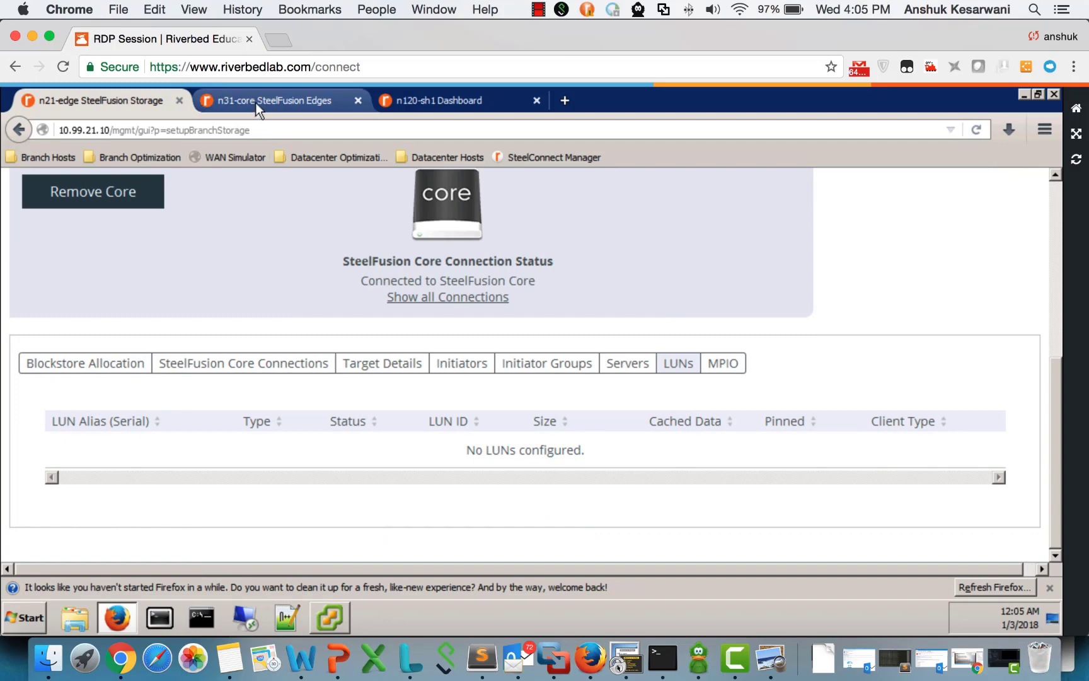
# - On the Core's LUNs page, map Test-3GB and OS-LUN to n21-edge
pyautogui.click(274, 100)
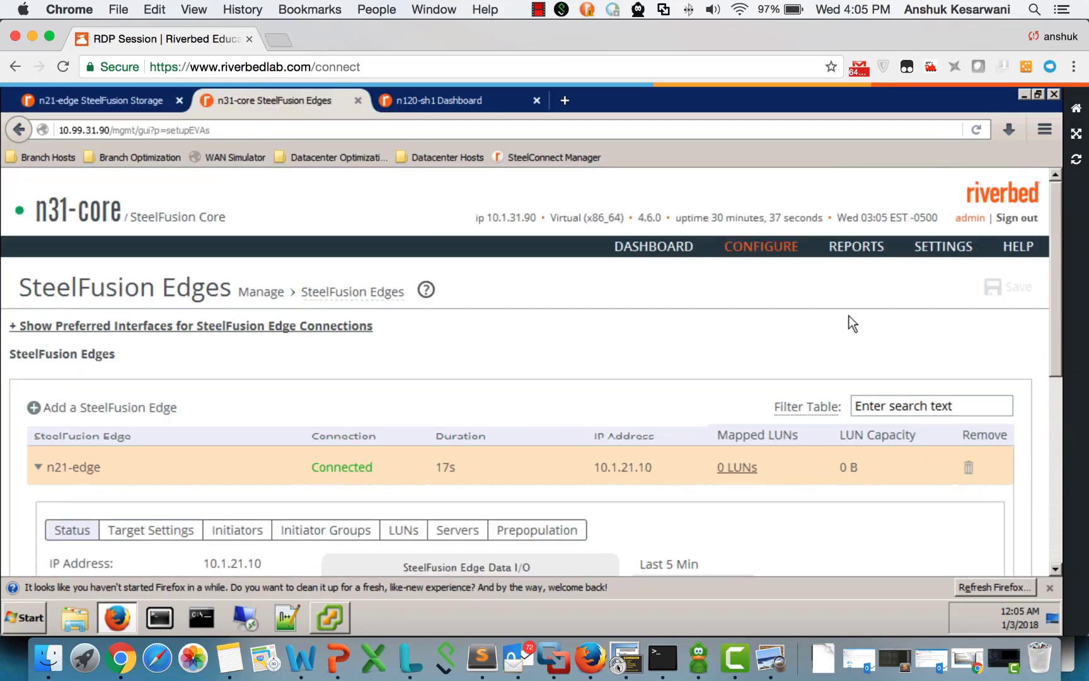
pyautogui.scroll(-3)
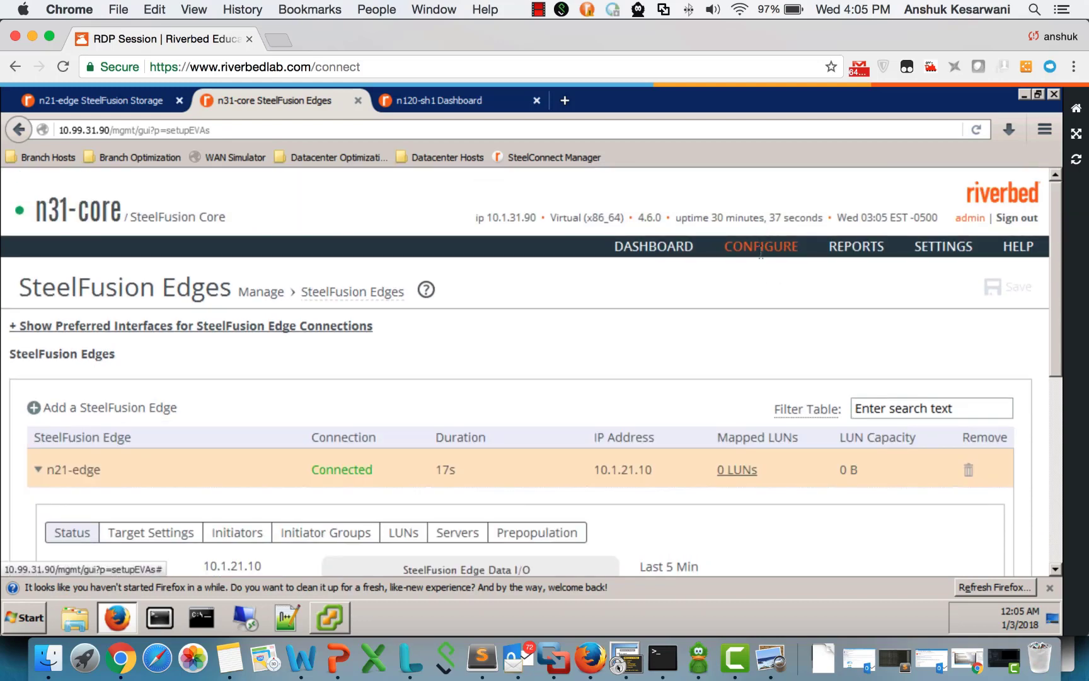
pyautogui.click(761, 246)
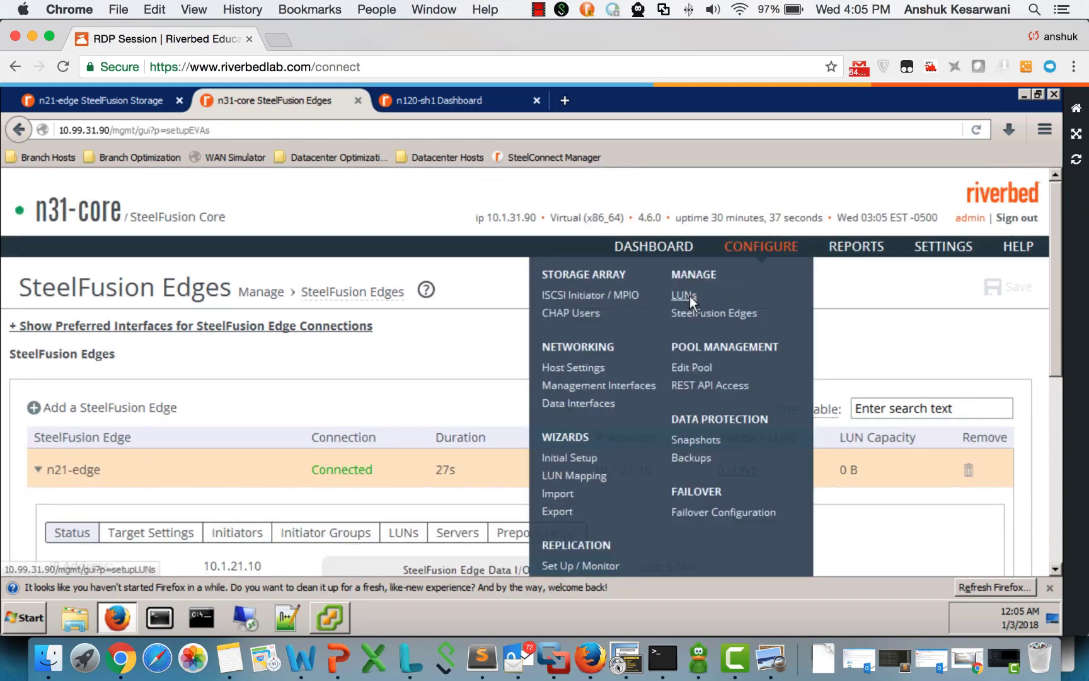
pyautogui.click(683, 295)
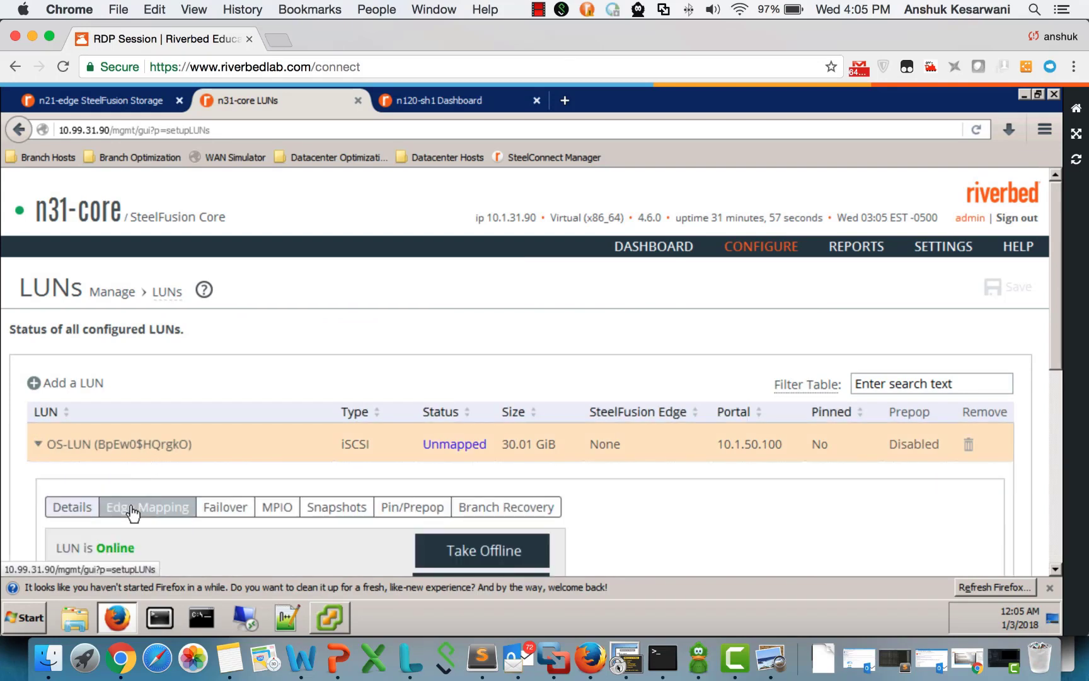
pyautogui.scroll(-3)
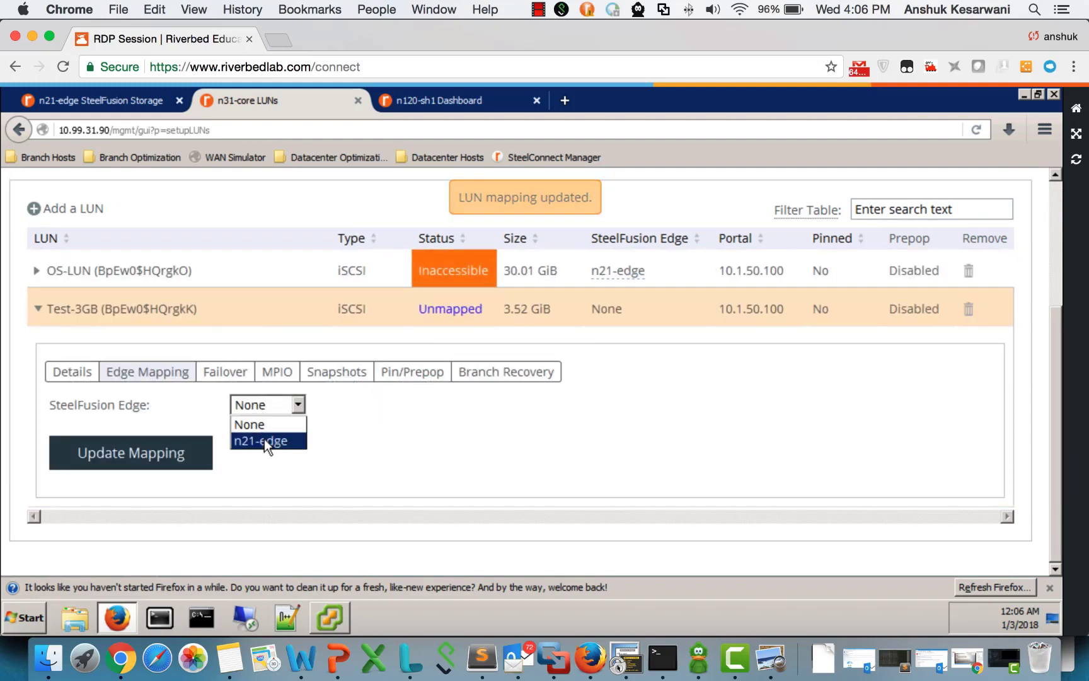
pyautogui.click(130, 452)
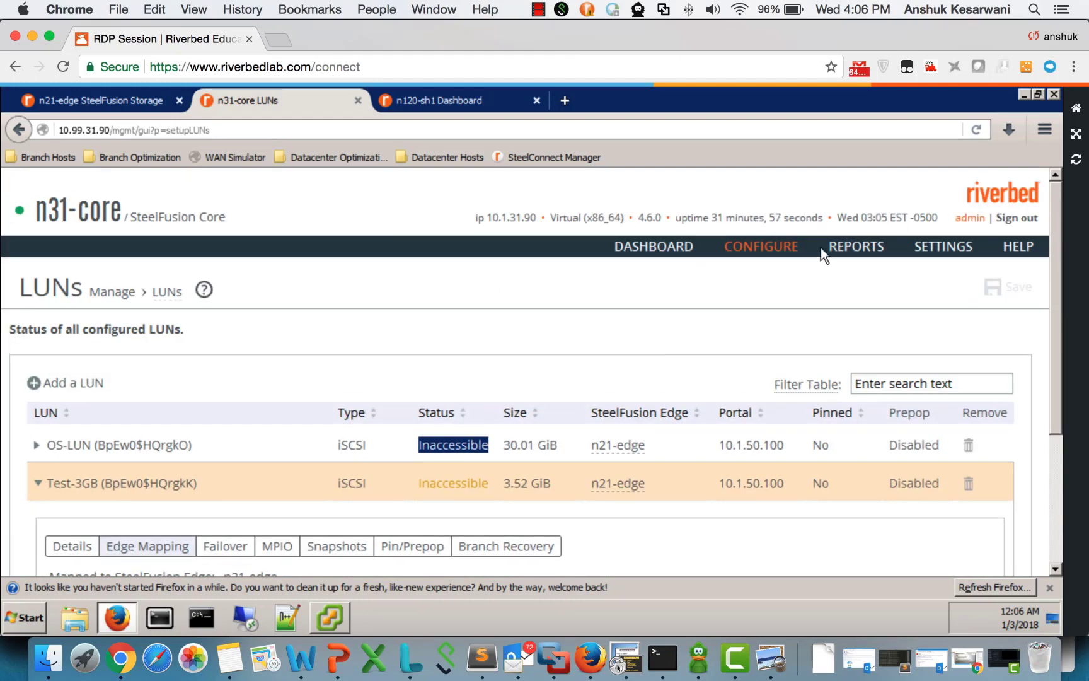
pyautogui.click(760, 245)
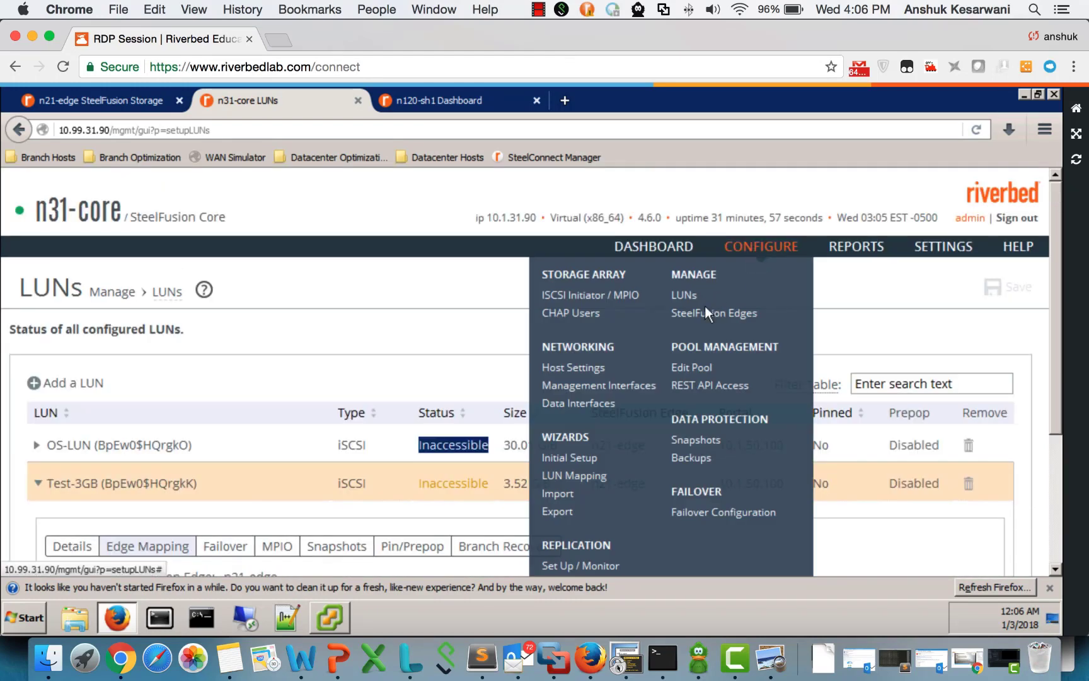
pyautogui.moveTo(714, 313)
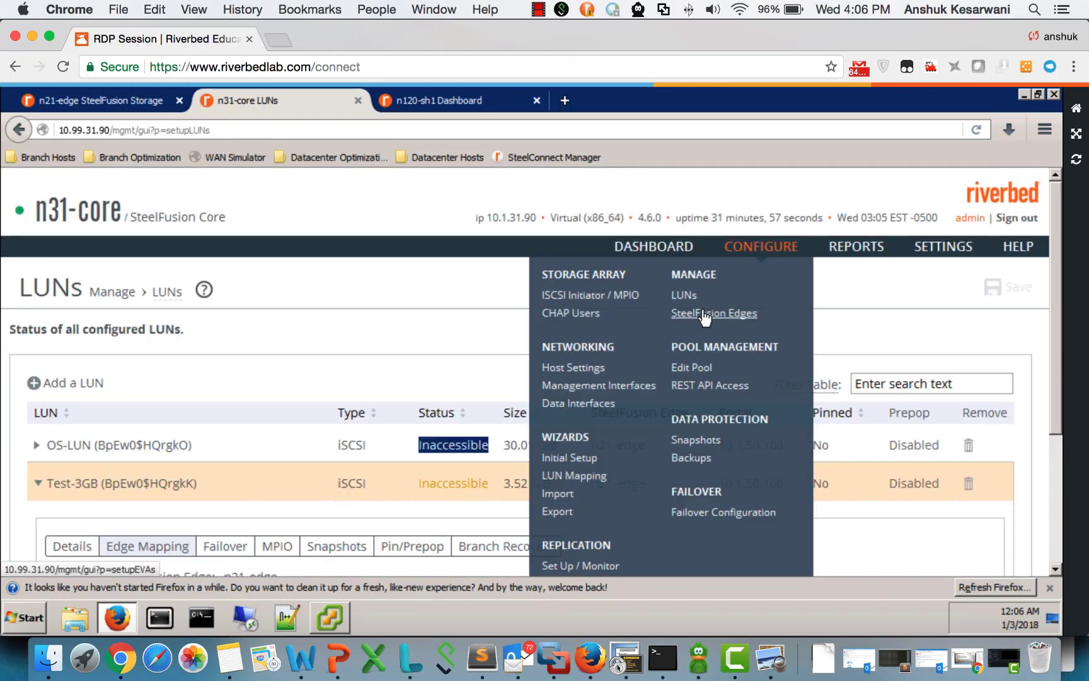
# - Under n21-edge's LUNs, grant the all group access to Test-3GB
pyautogui.click(714, 313)
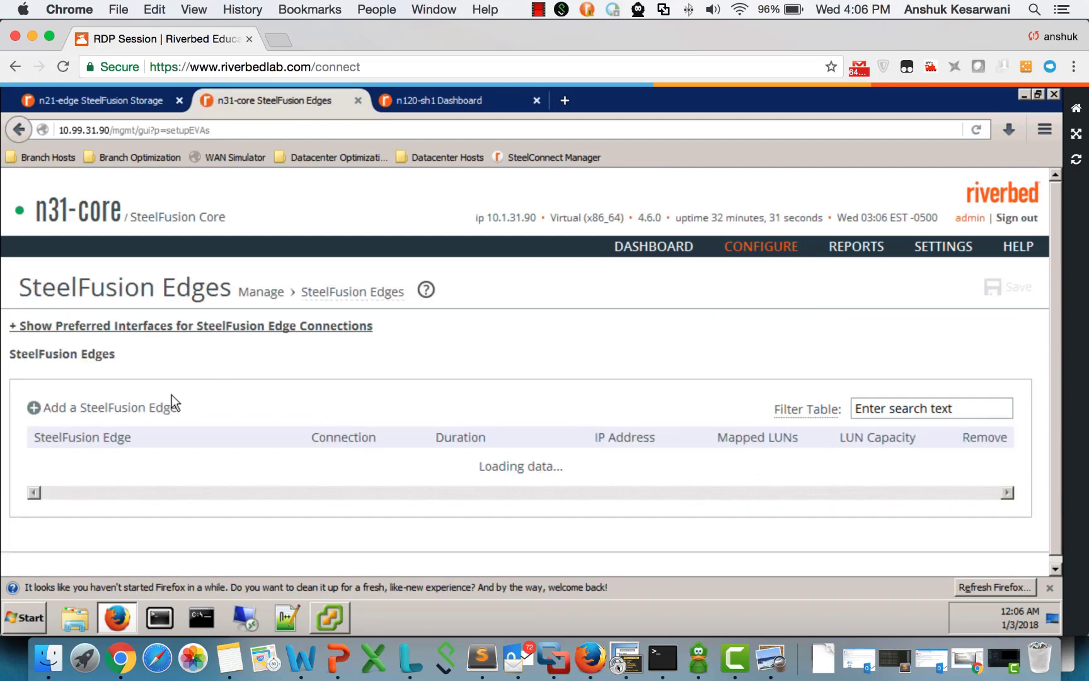
pyautogui.click(75, 189)
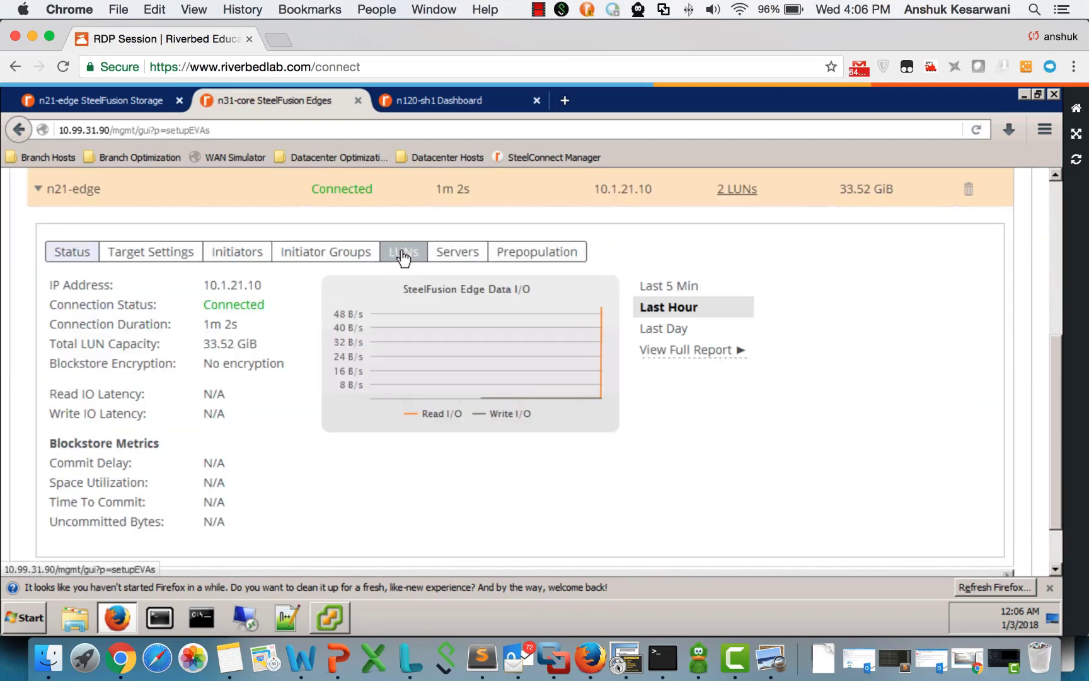
pyautogui.click(403, 252)
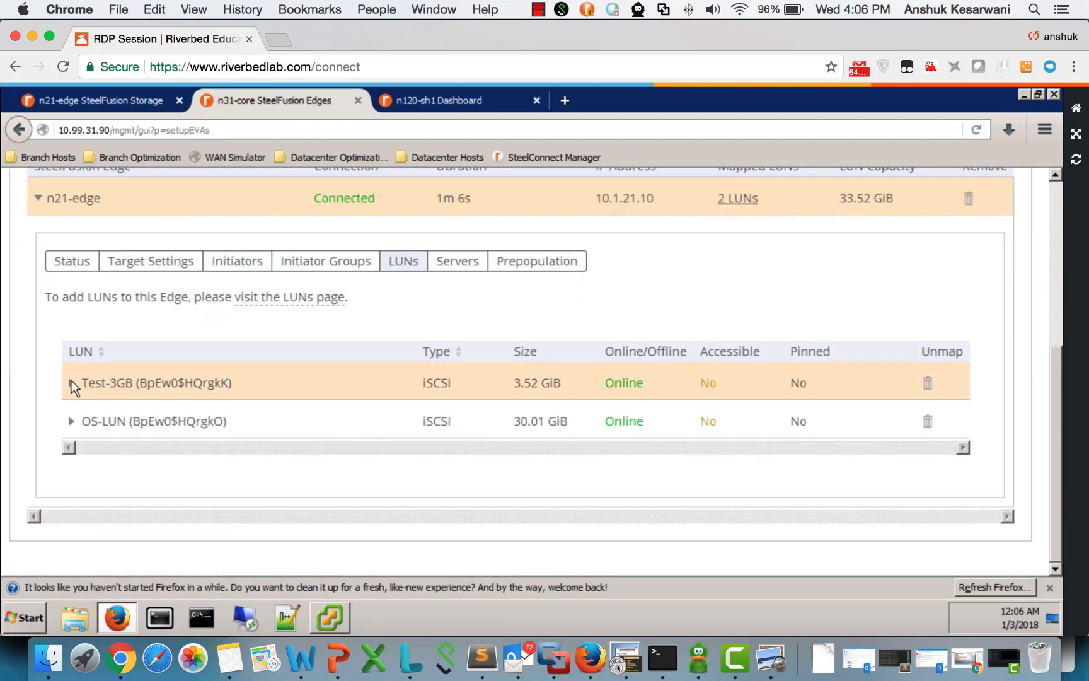
pyautogui.click(71, 383)
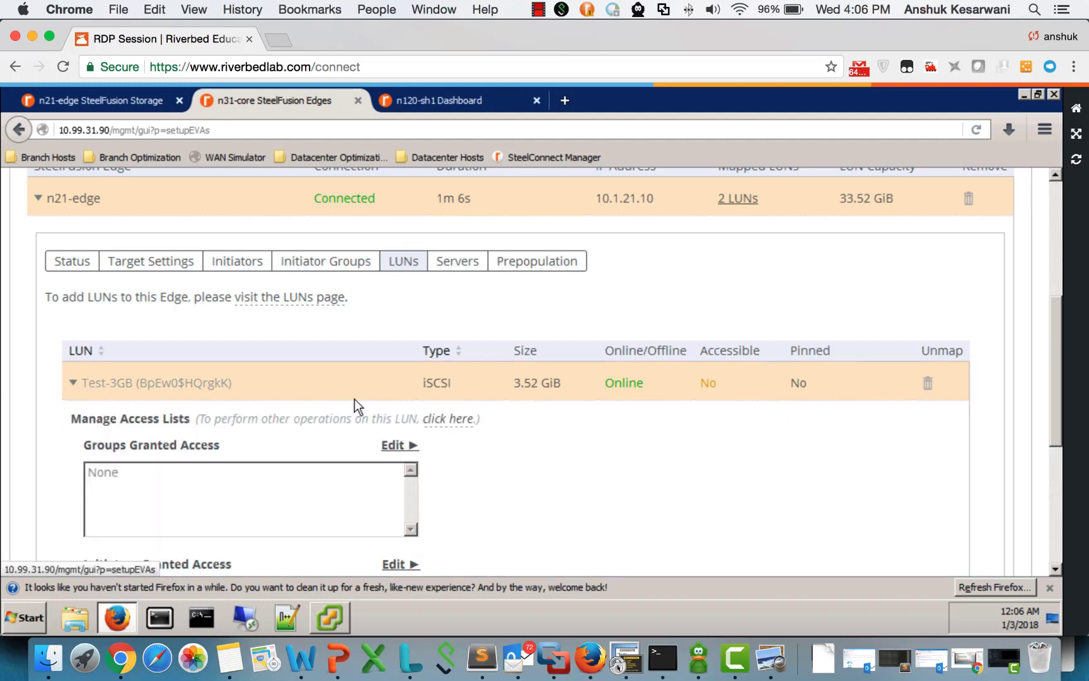
pyautogui.scroll(-3)
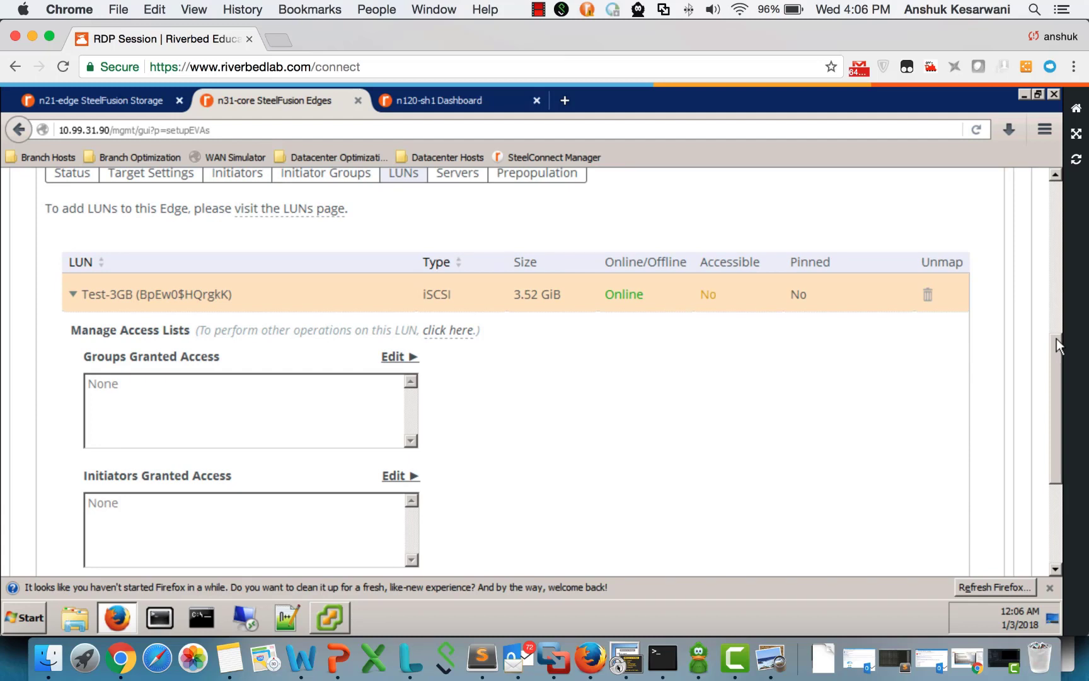
pyautogui.moveTo(400, 357)
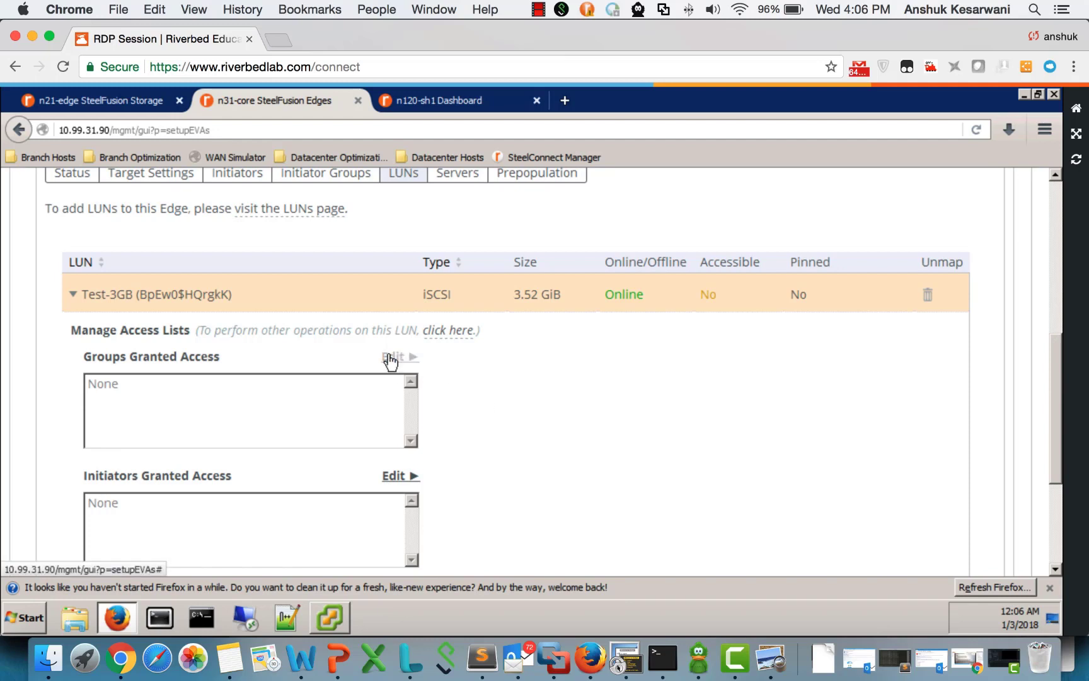
pyautogui.click(394, 357)
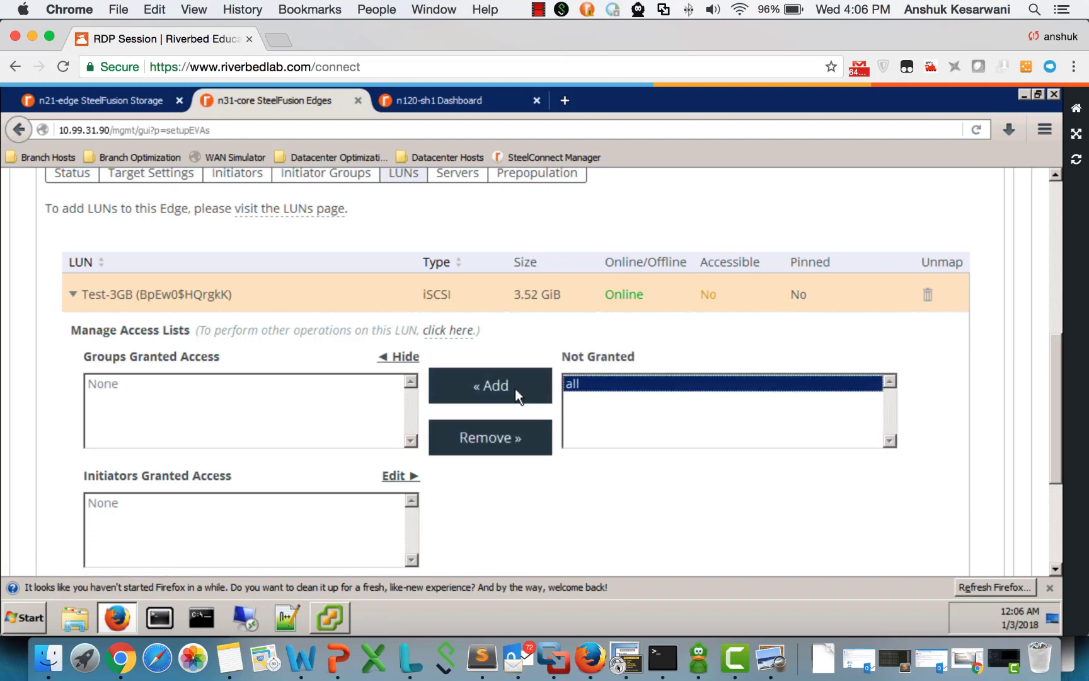
pyautogui.click(490, 386)
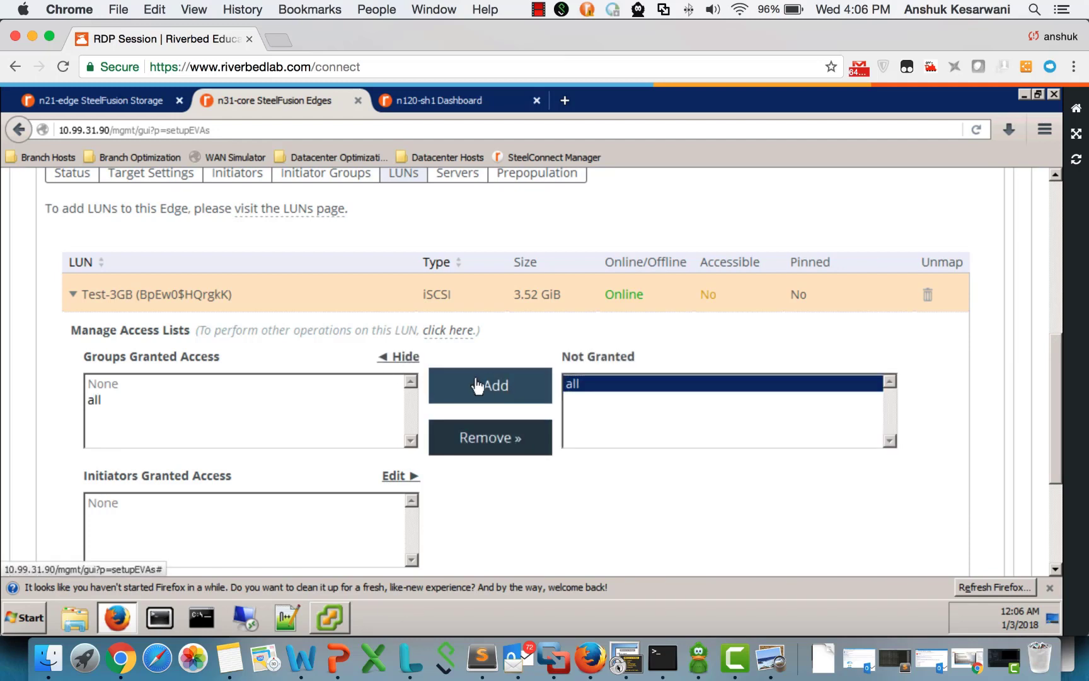
pyautogui.click(490, 386)
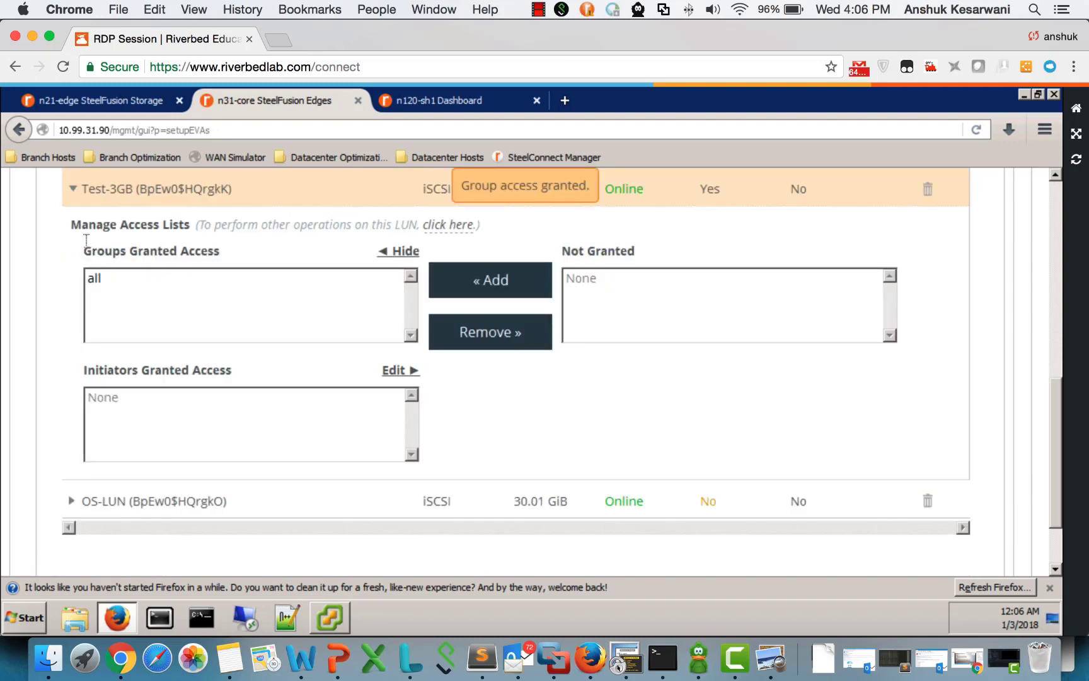
pyautogui.moveTo(89, 249)
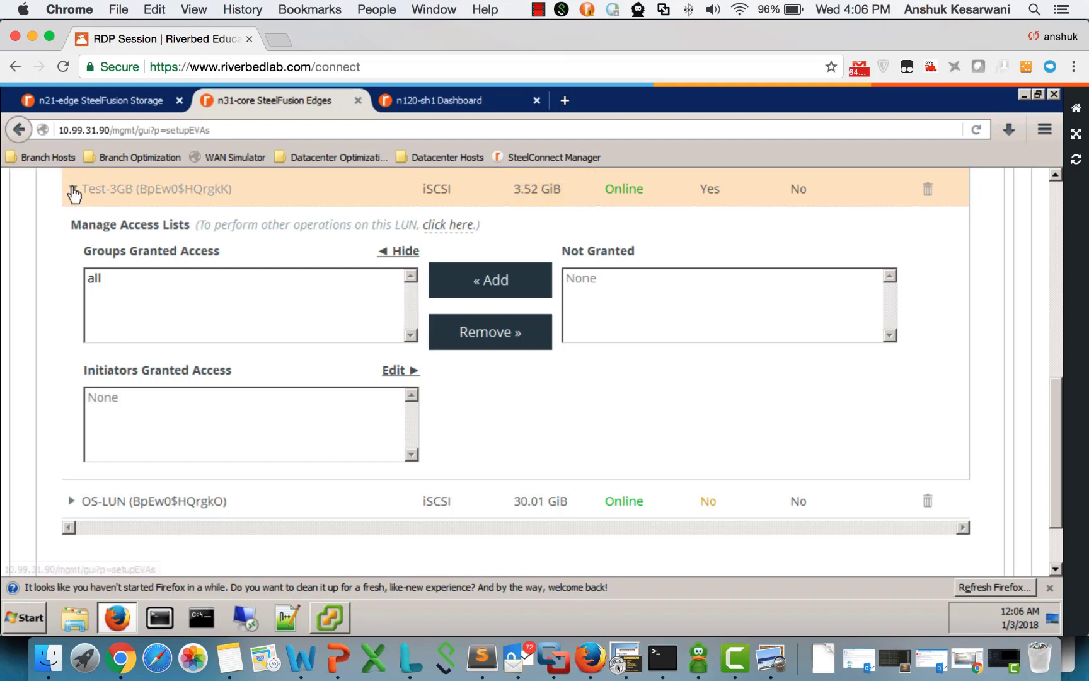
# - Grant the all group access to OS-LUN
pyautogui.click(72, 188)
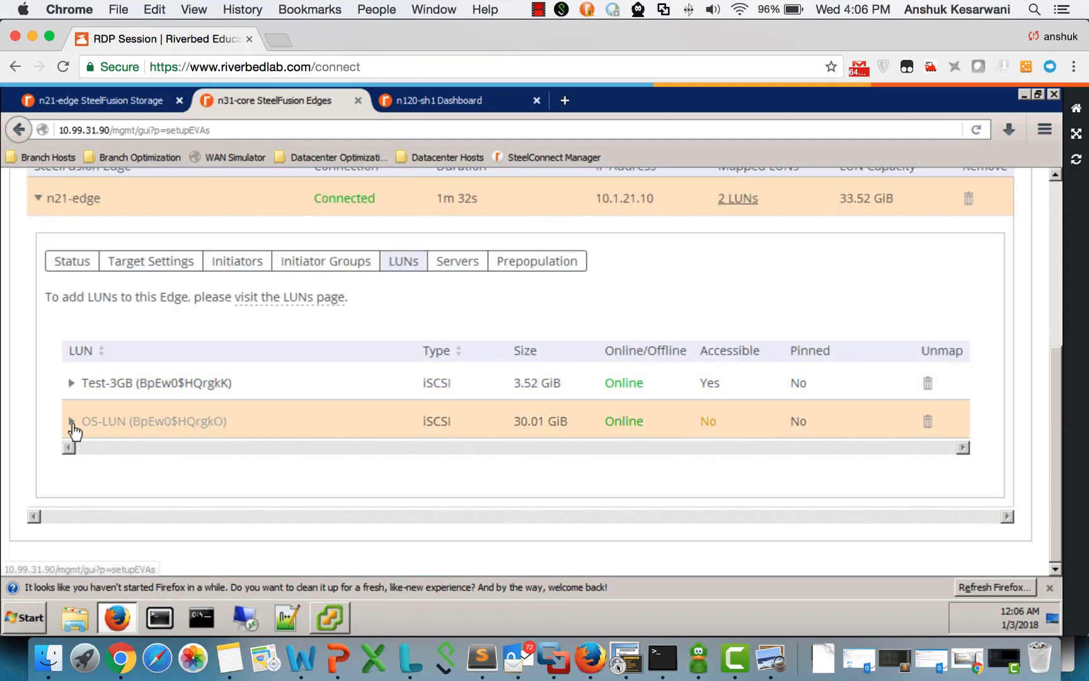
pyautogui.click(72, 421)
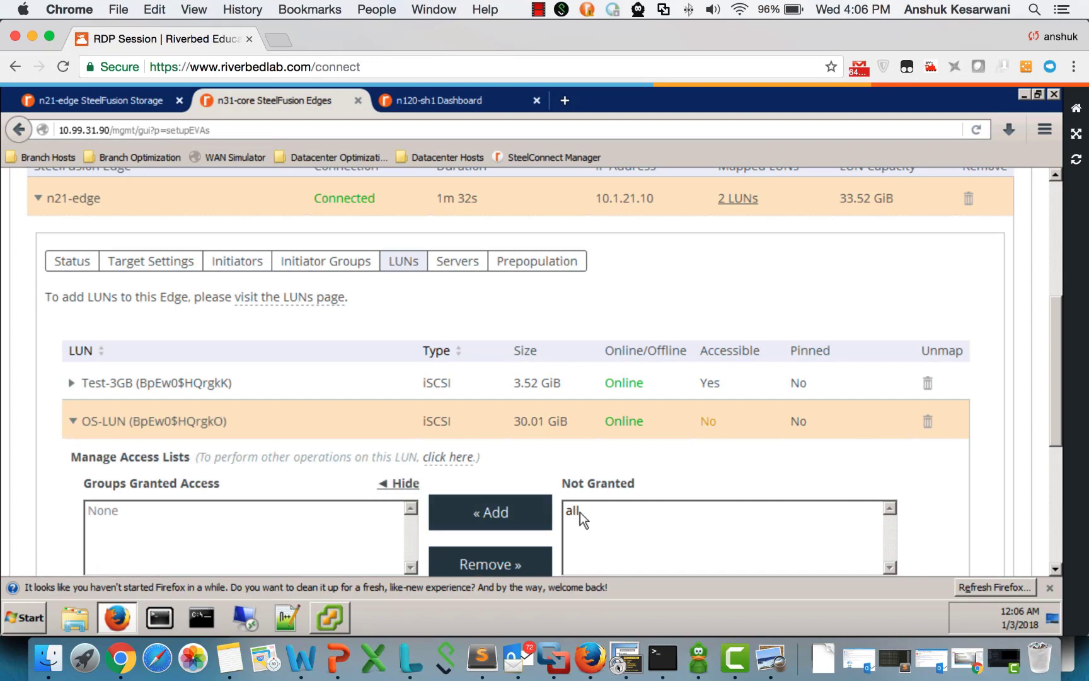
pyautogui.click(490, 512)
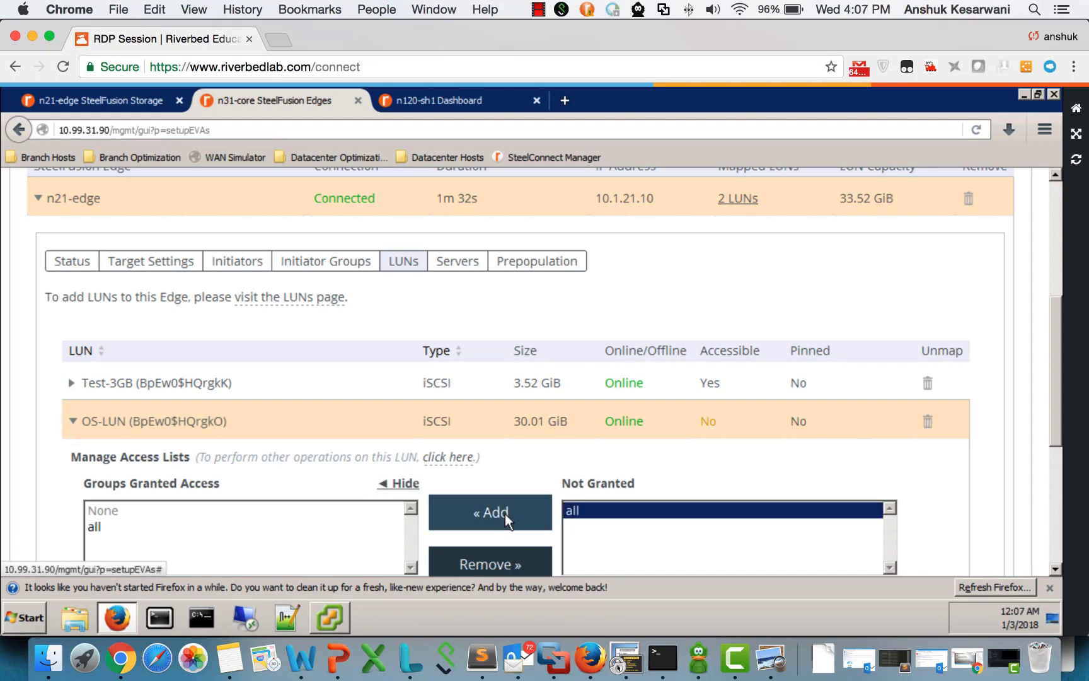
pyautogui.click(490, 512)
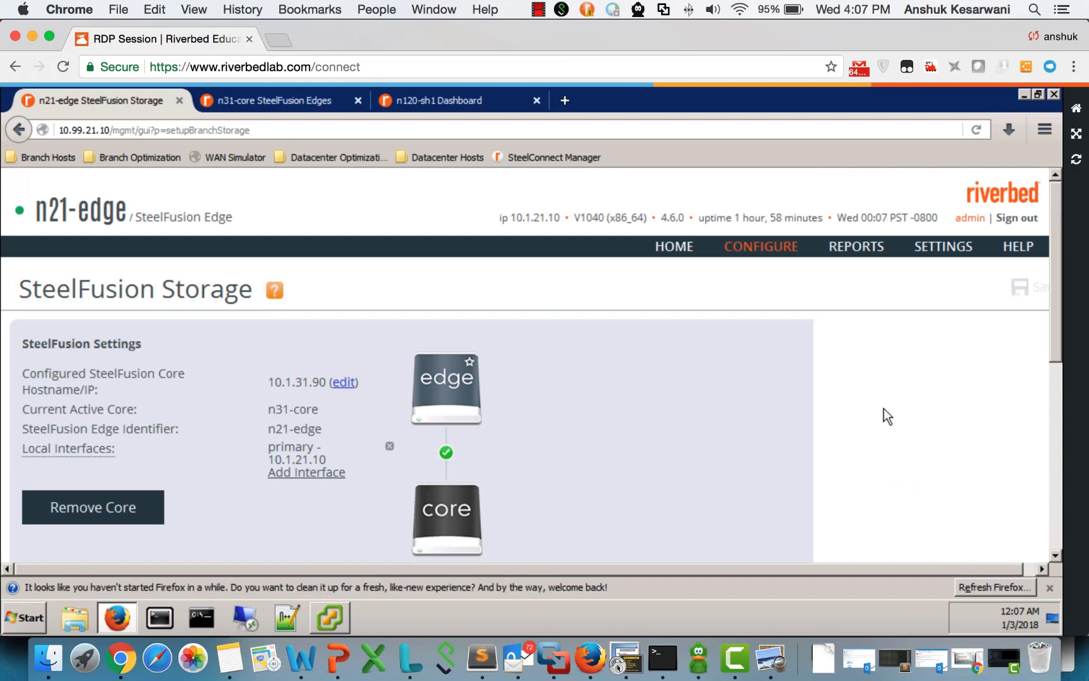
pyautogui.scroll(-3)
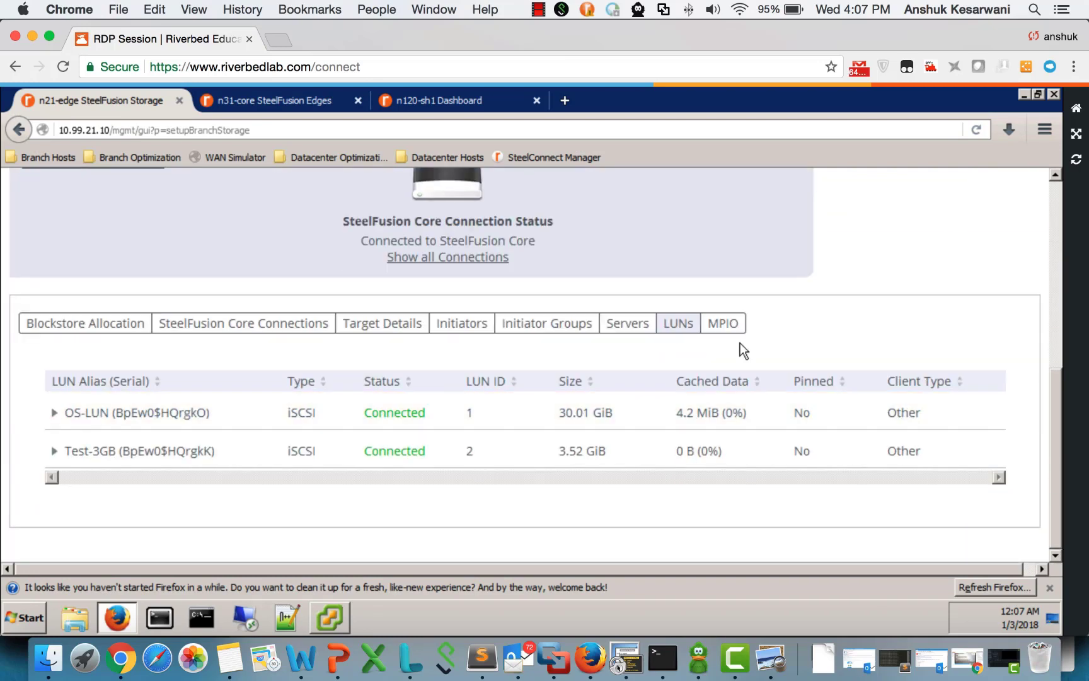